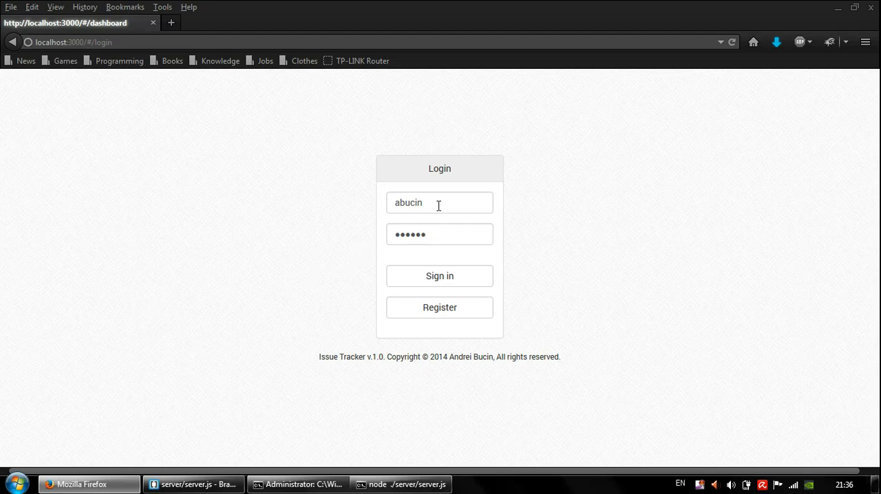
{"action": "triple_click", "coordinate": [440, 203]}
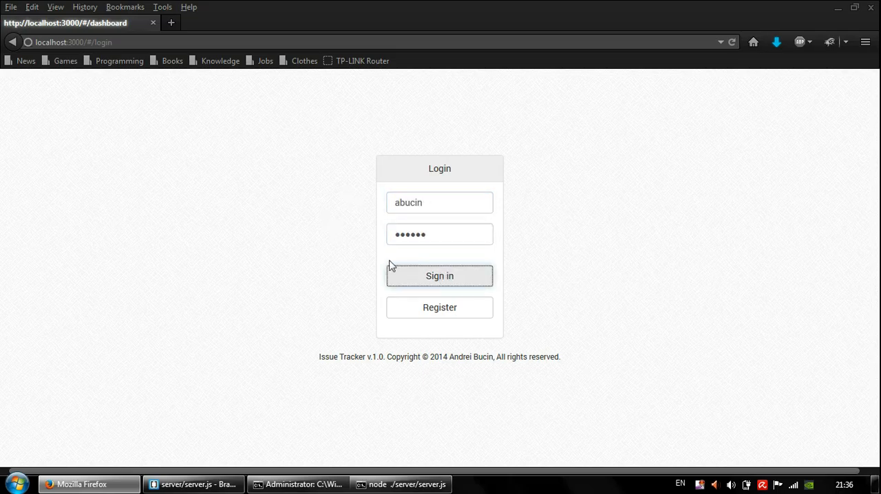
{"action": "left_click", "coordinate": [439, 275]}
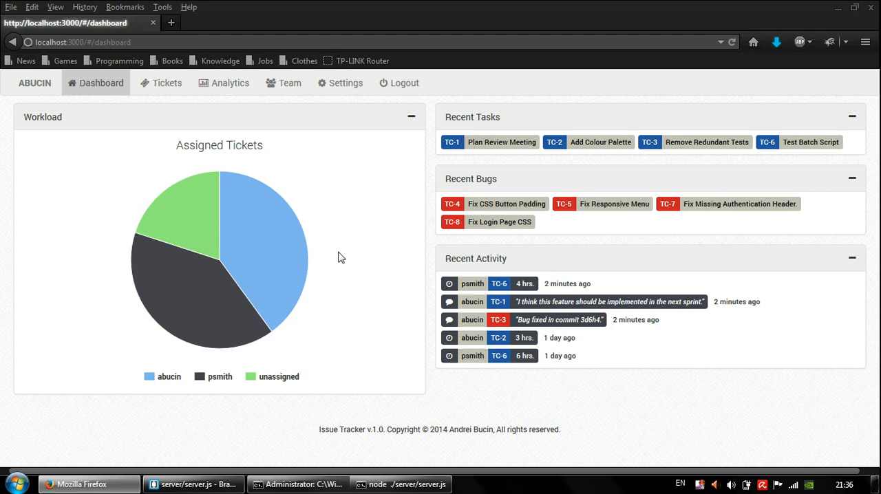
{"action": "mouse_move", "coordinate": [231, 237]}
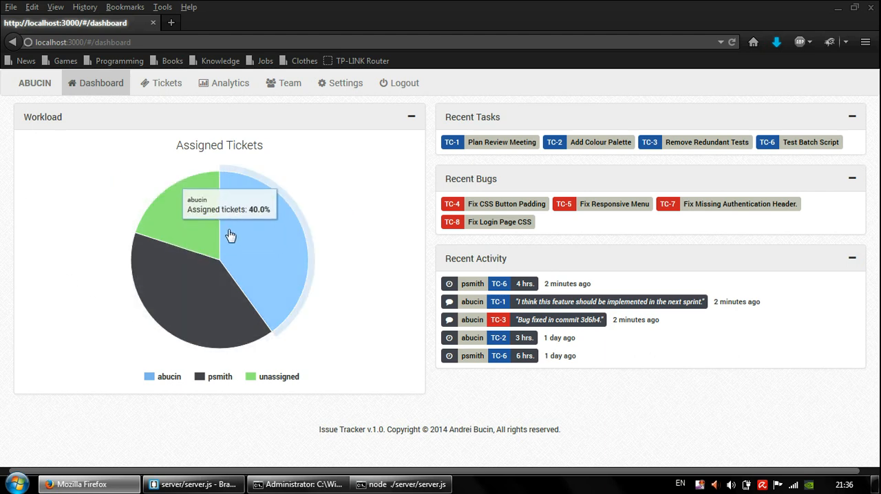
{"action": "mouse_move", "coordinate": [216, 231]}
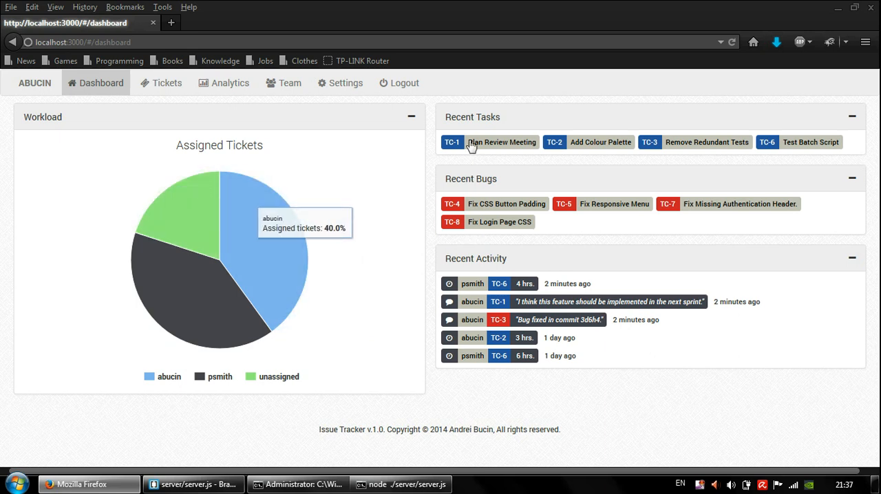
{"action": "mouse_move", "coordinate": [528, 187]}
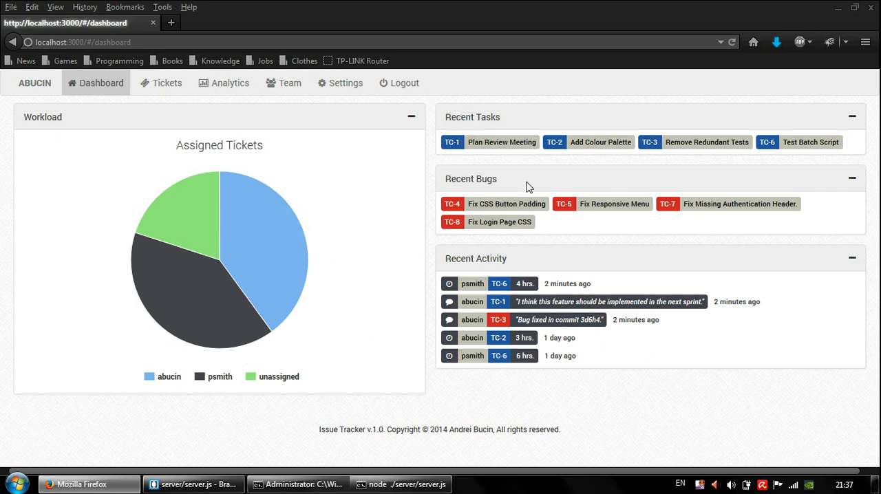
{"action": "mouse_move", "coordinate": [509, 171]}
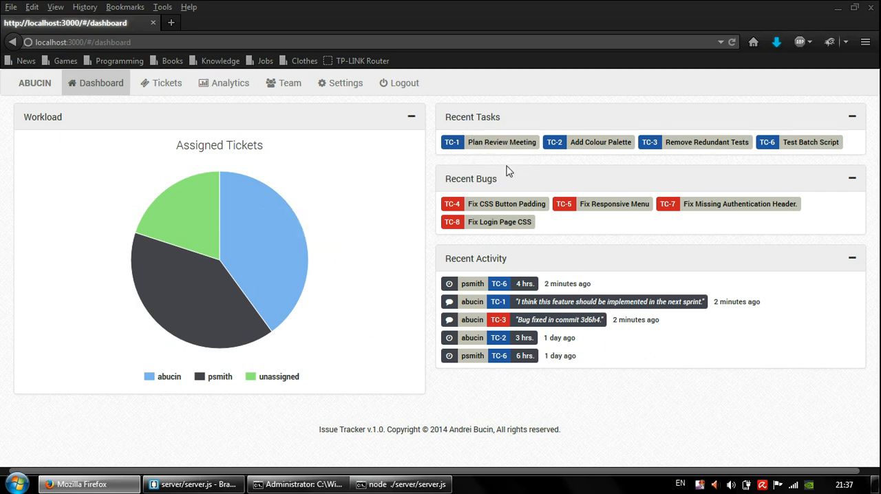
{"action": "mouse_move", "coordinate": [536, 172]}
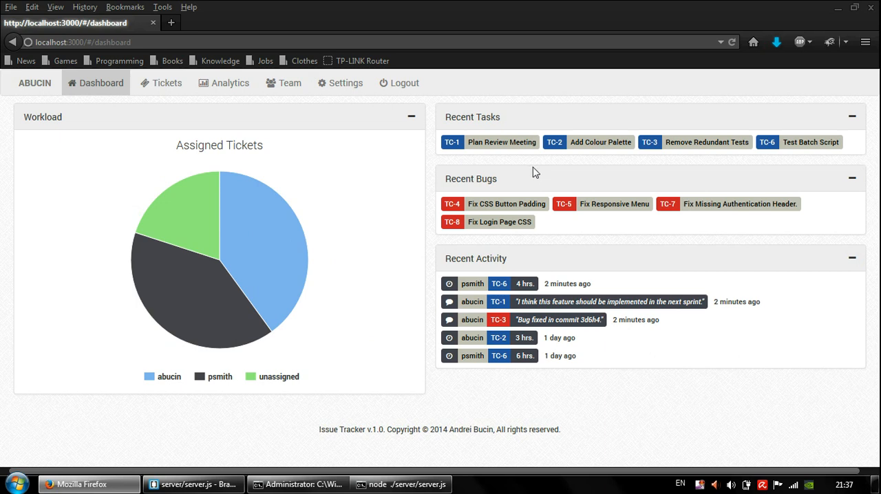
{"action": "mouse_move", "coordinate": [522, 253]}
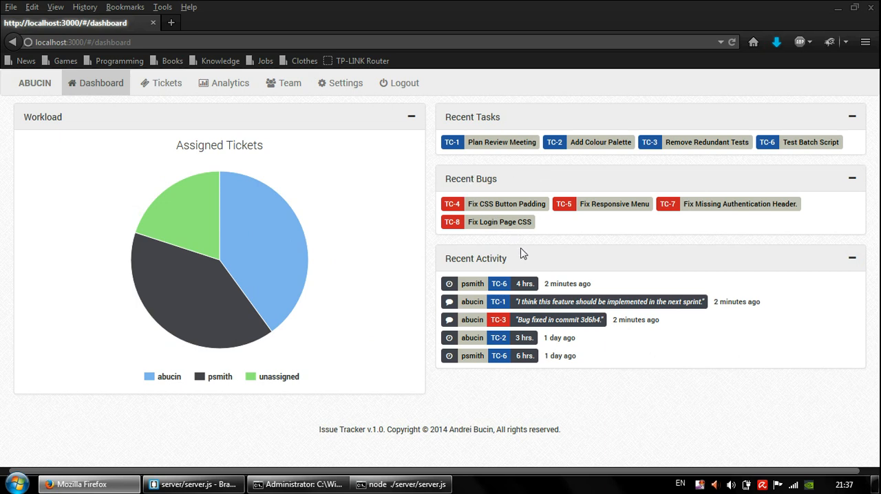
{"action": "mouse_move", "coordinate": [520, 267]}
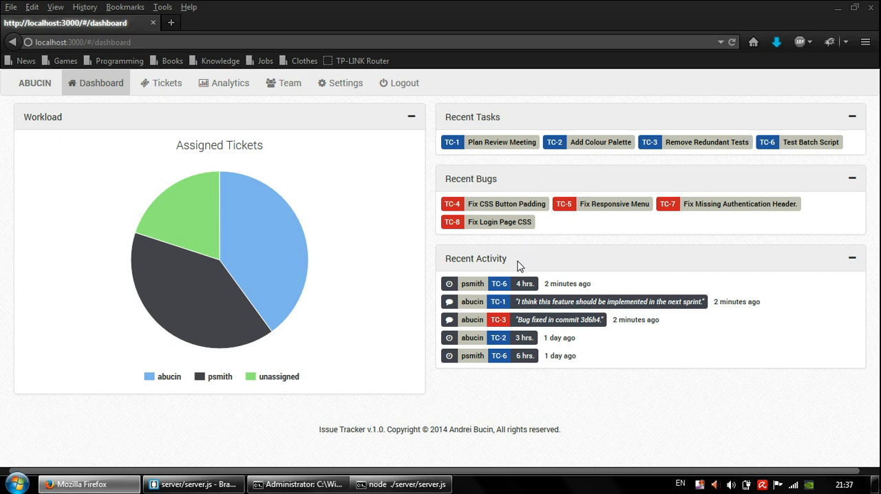
{"action": "mouse_move", "coordinate": [480, 272]}
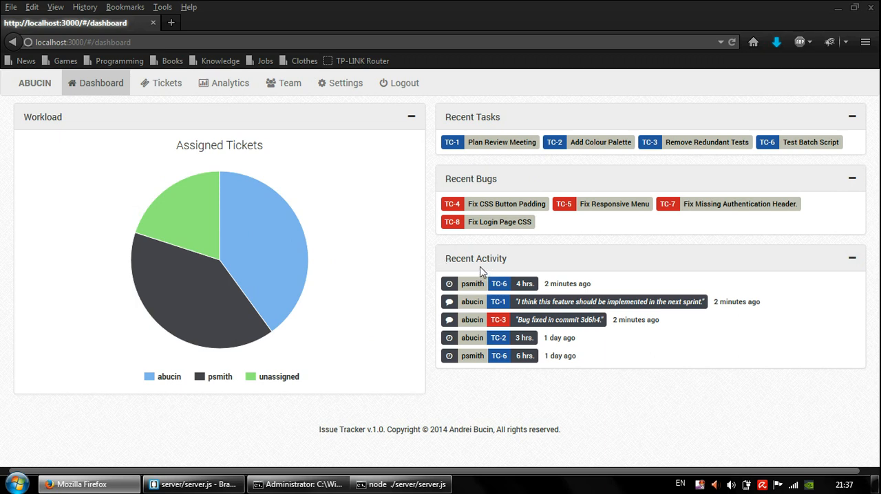
{"action": "mouse_move", "coordinate": [499, 297]}
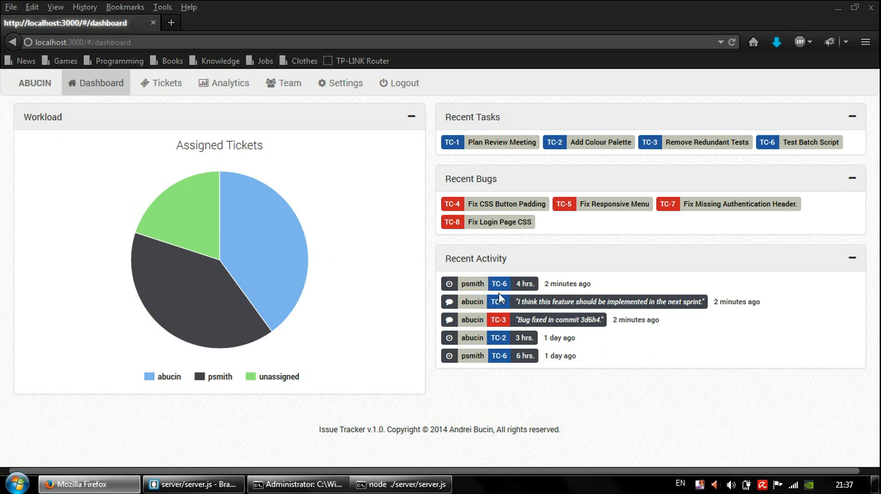
{"action": "mouse_move", "coordinate": [305, 146]}
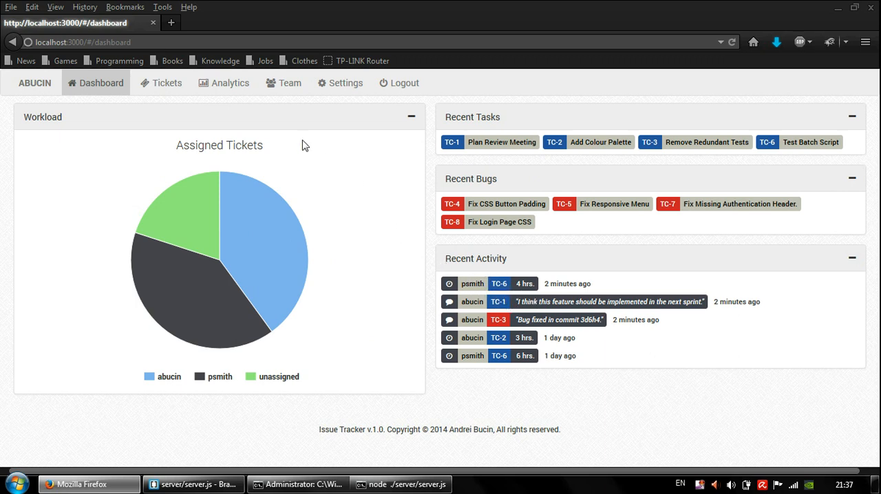
Show the Tickets board with Created, In Progress, Testing and Done columns.
{"action": "left_click", "coordinate": [161, 82]}
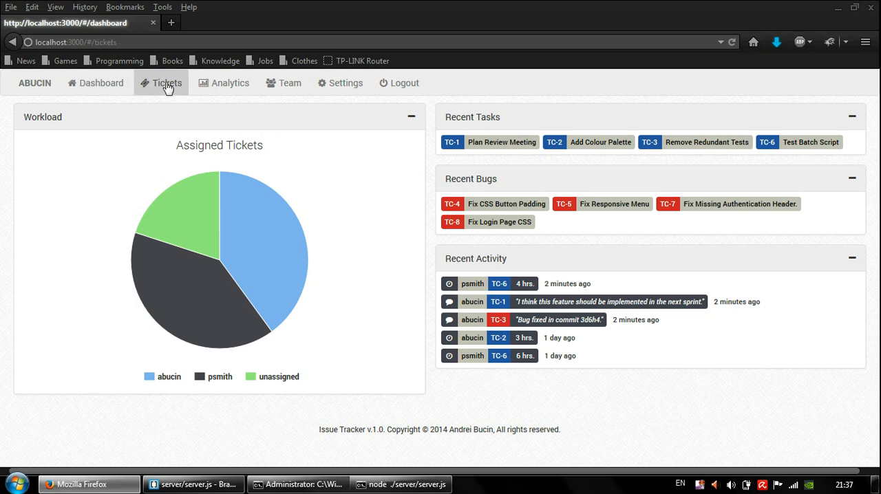
{"action": "left_click", "coordinate": [167, 82]}
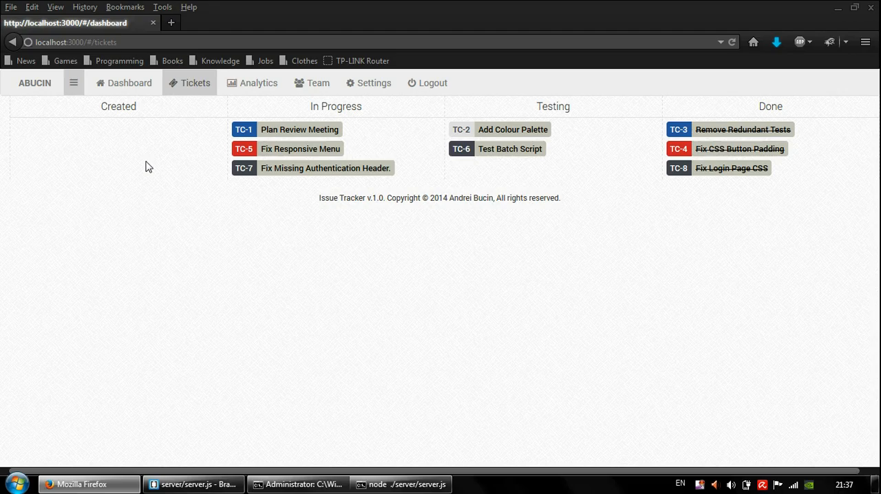
{"action": "mouse_move", "coordinate": [165, 172]}
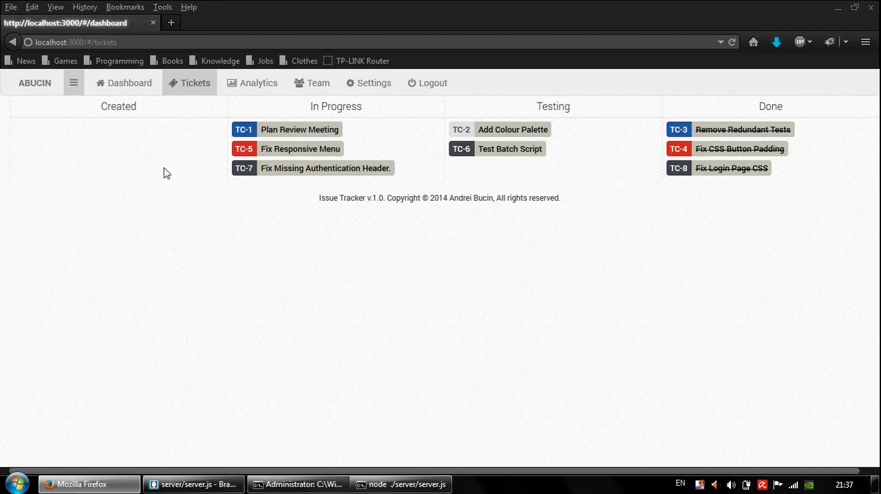
Post the comment "This is a comment." on ticket TC-1 Plan Review Meeting.
{"action": "left_click", "coordinate": [300, 129]}
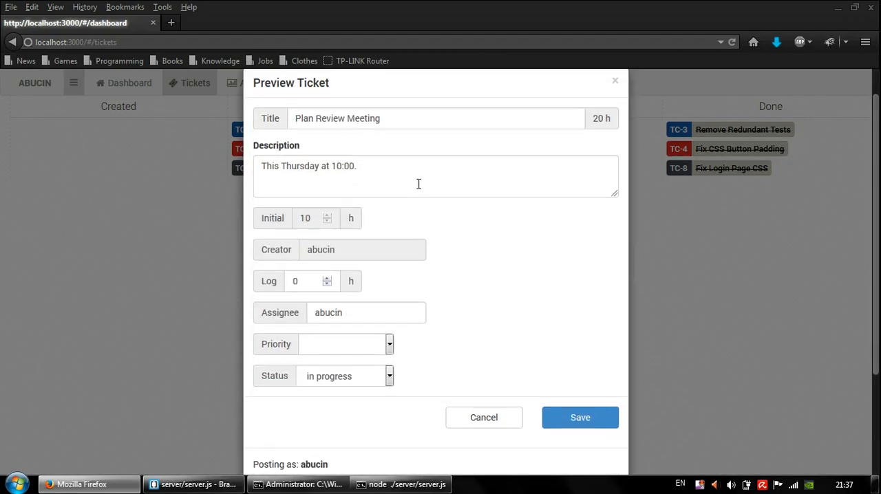
{"action": "scroll", "scroll_direction": "down", "scroll_amount": 3}
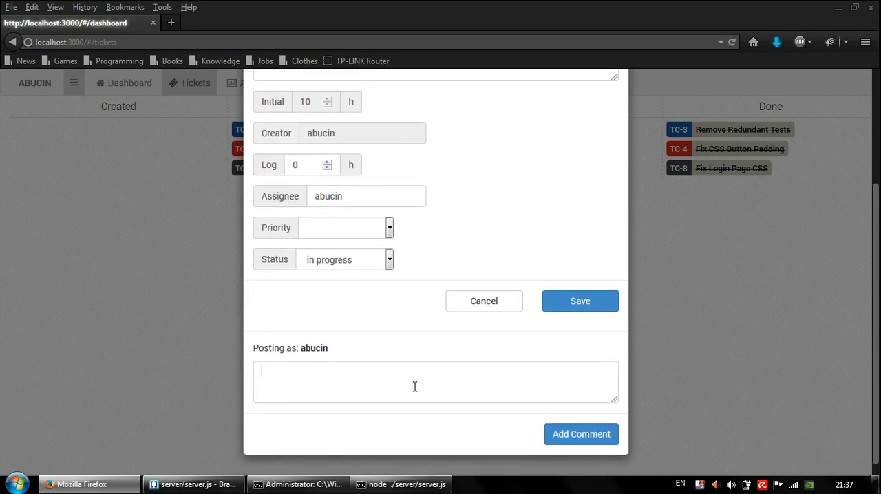
{"action": "left_click", "coordinate": [435, 383]}
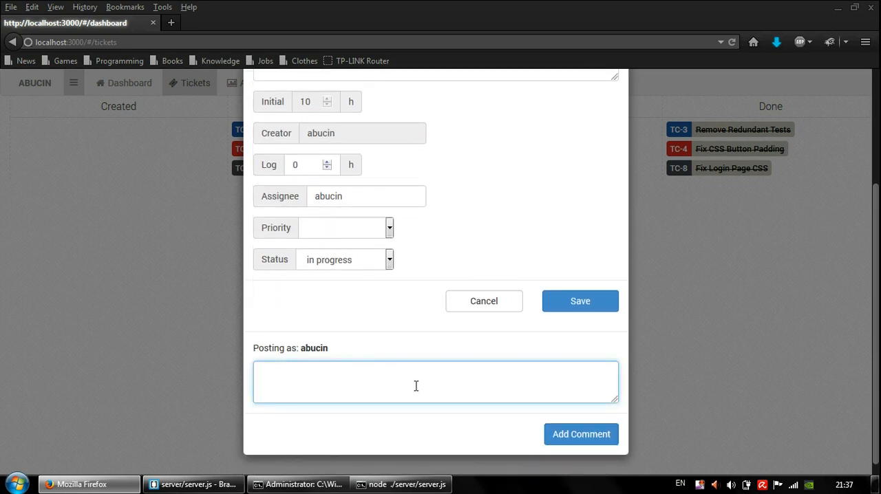
{"action": "type", "text": "This is"}
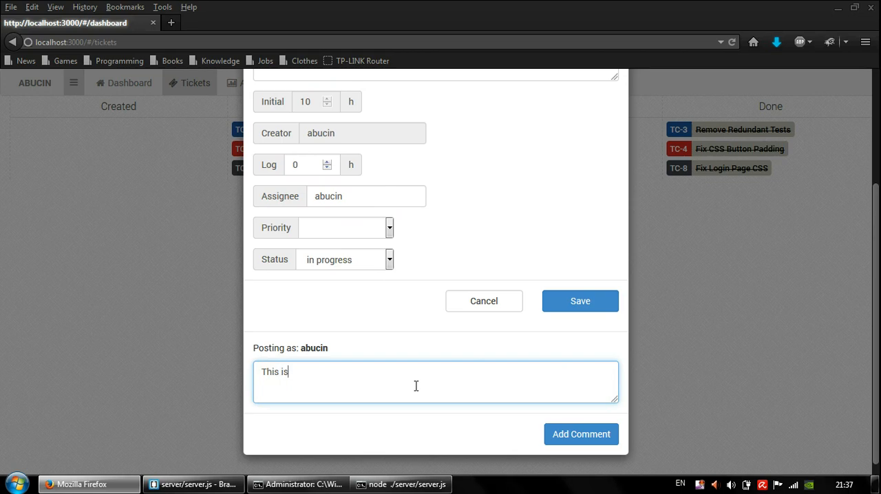
{"action": "type", "text": "a comment."}
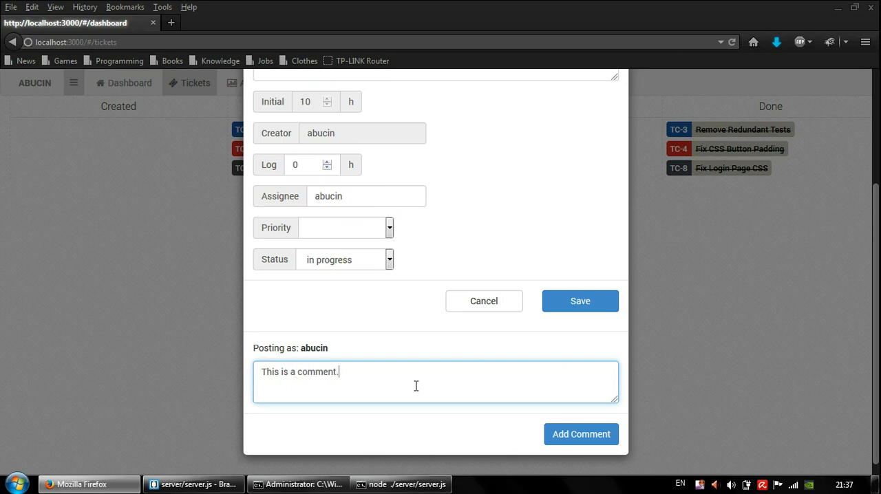
{"action": "left_click", "coordinate": [581, 434]}
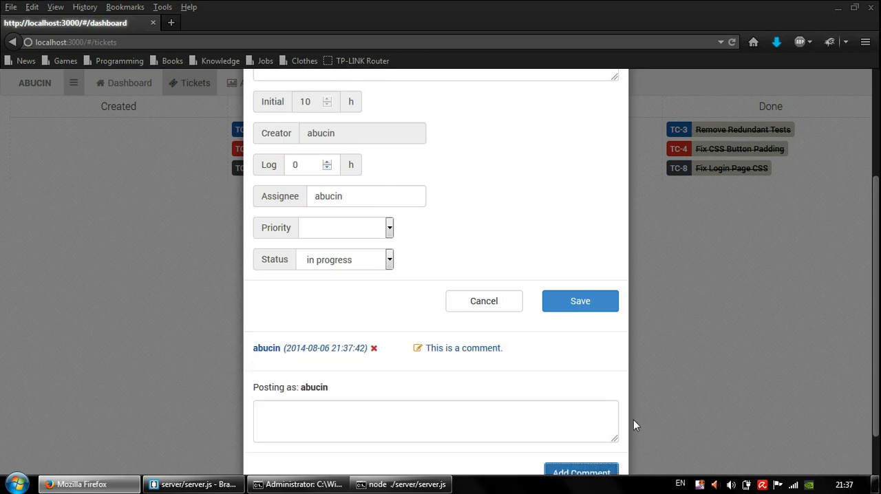
{"action": "scroll", "scroll_direction": "down", "scroll_amount": 3}
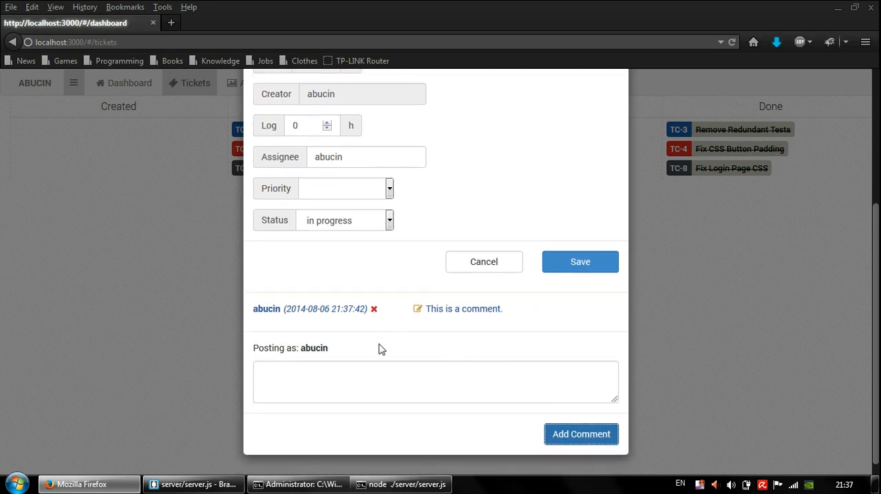
{"action": "mouse_move", "coordinate": [412, 331]}
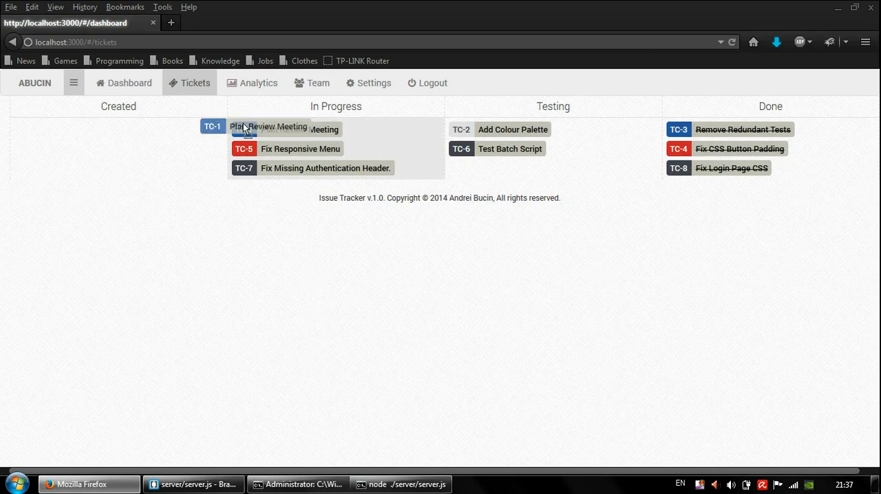
{"action": "left_click_drag", "start_coordinate": [269, 129], "coordinate": [83, 130]}
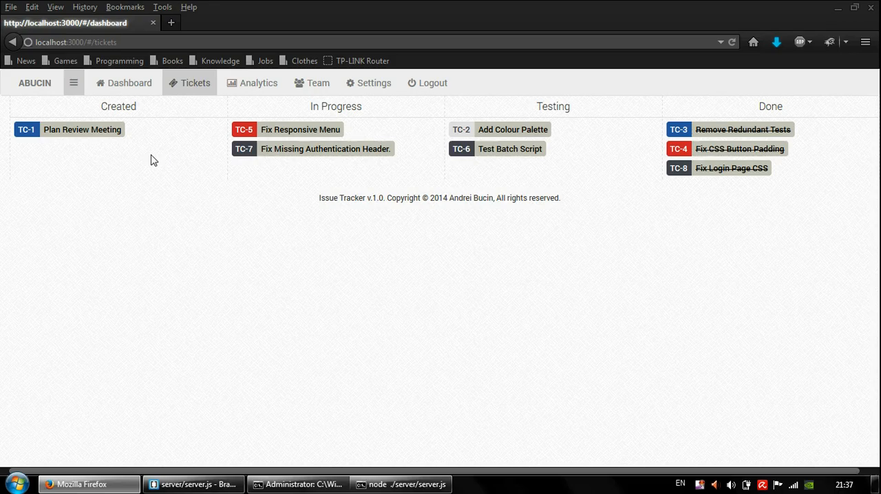
{"action": "mouse_move", "coordinate": [145, 251]}
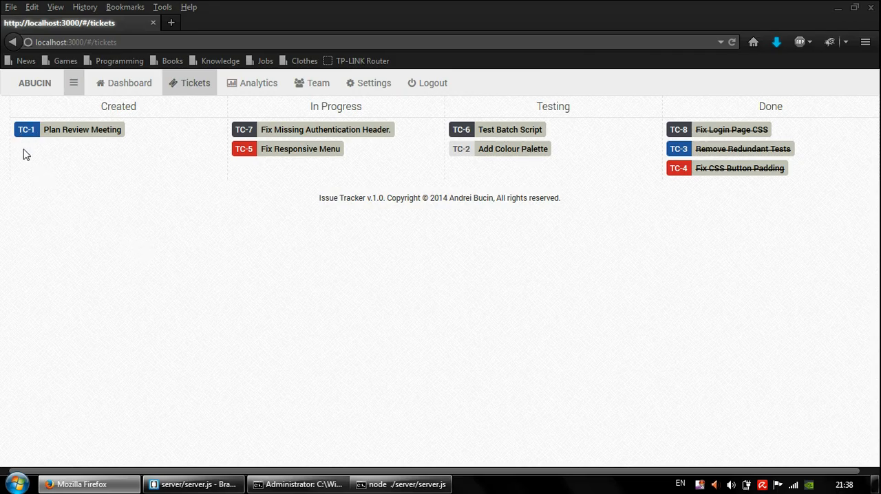
{"action": "mouse_move", "coordinate": [34, 172]}
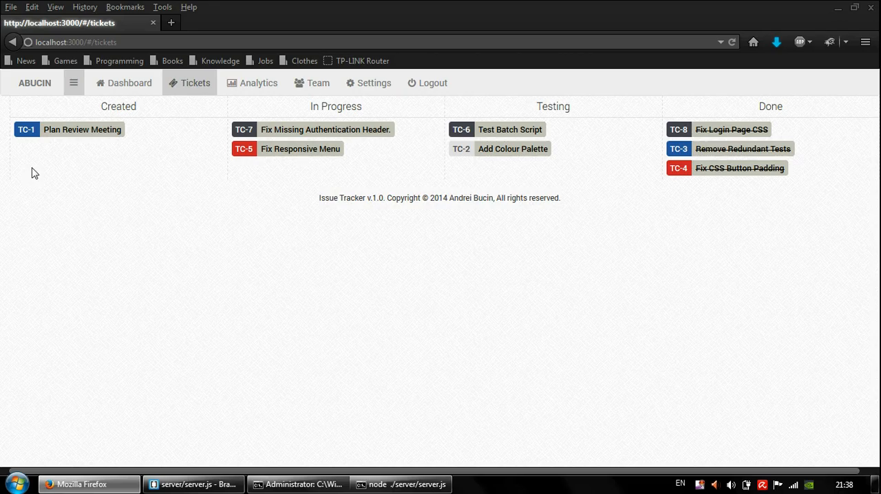
{"action": "mouse_move", "coordinate": [250, 148]}
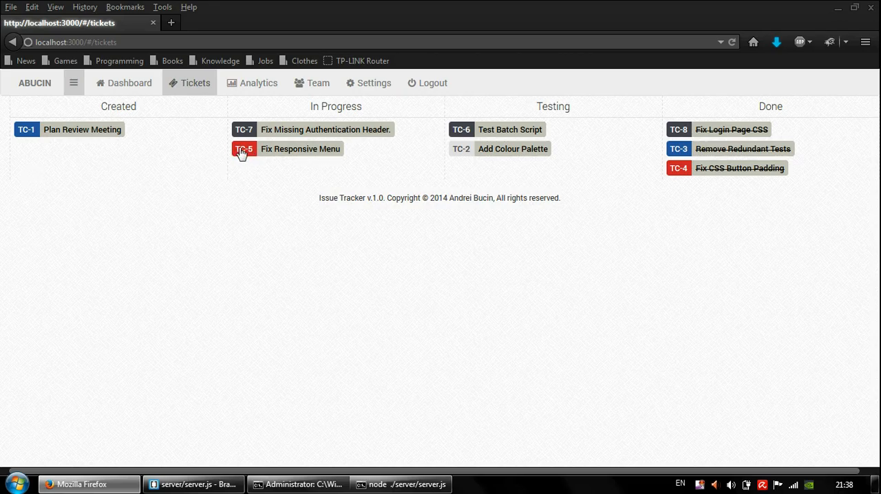
{"action": "mouse_move", "coordinate": [443, 171]}
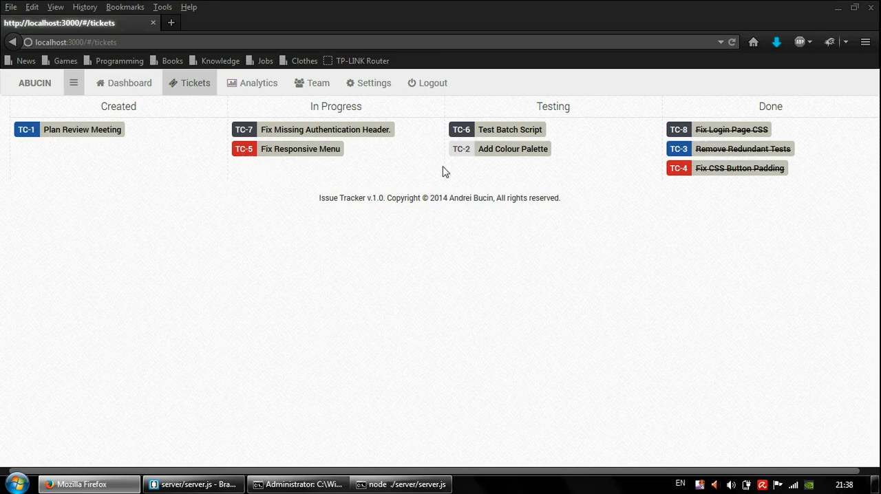
{"action": "mouse_move", "coordinate": [461, 150]}
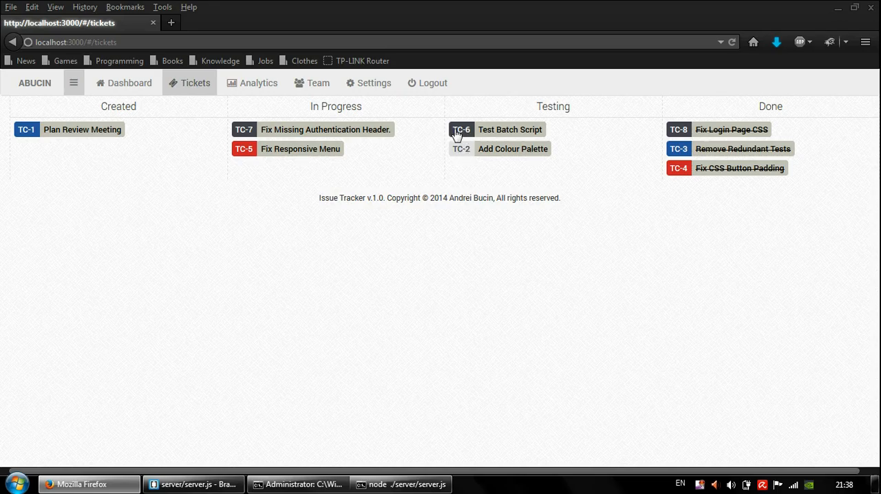
{"action": "mouse_move", "coordinate": [421, 151]}
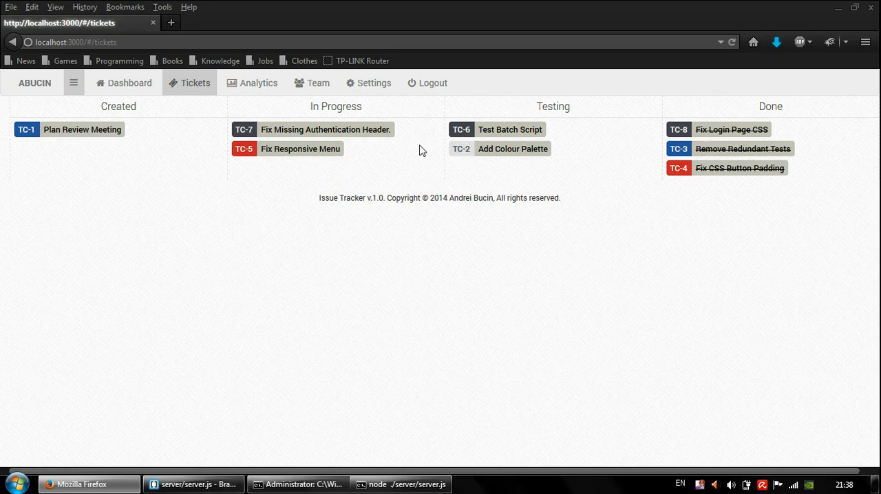
{"action": "mouse_move", "coordinate": [321, 102]}
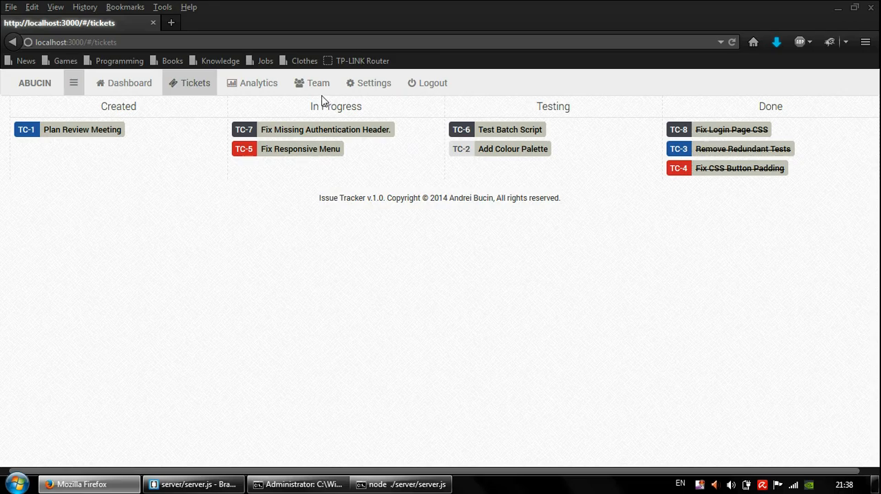
{"action": "mouse_move", "coordinate": [318, 82]}
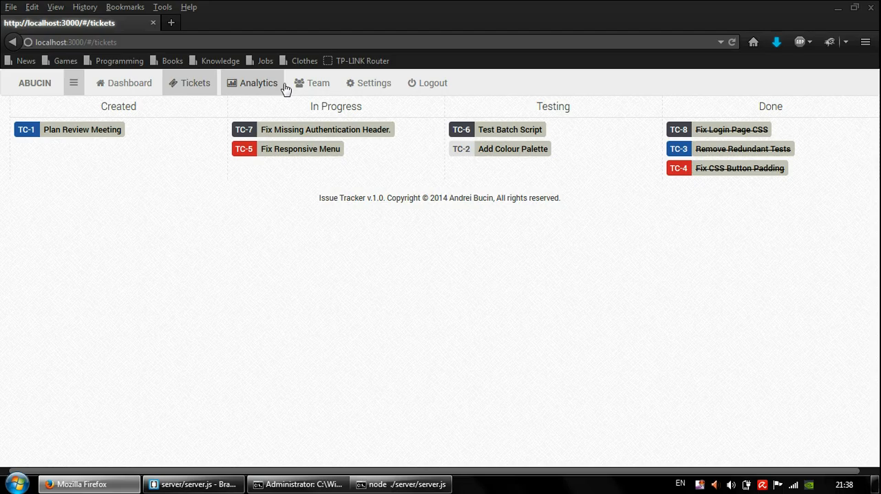
{"action": "left_click", "coordinate": [259, 83]}
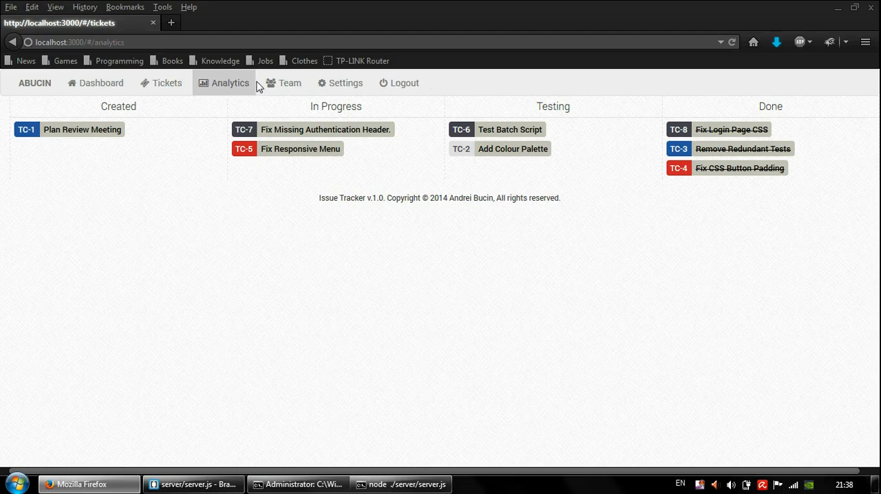
{"action": "left_click", "coordinate": [230, 83]}
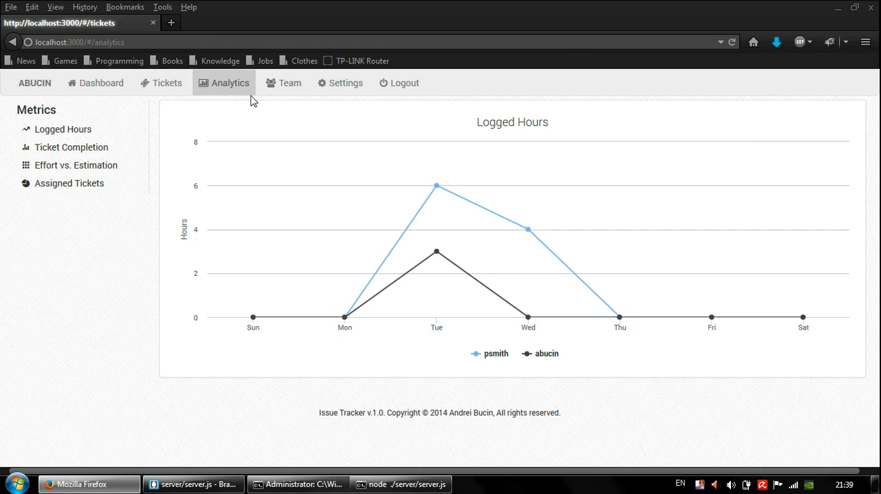
{"action": "mouse_move", "coordinate": [273, 137]}
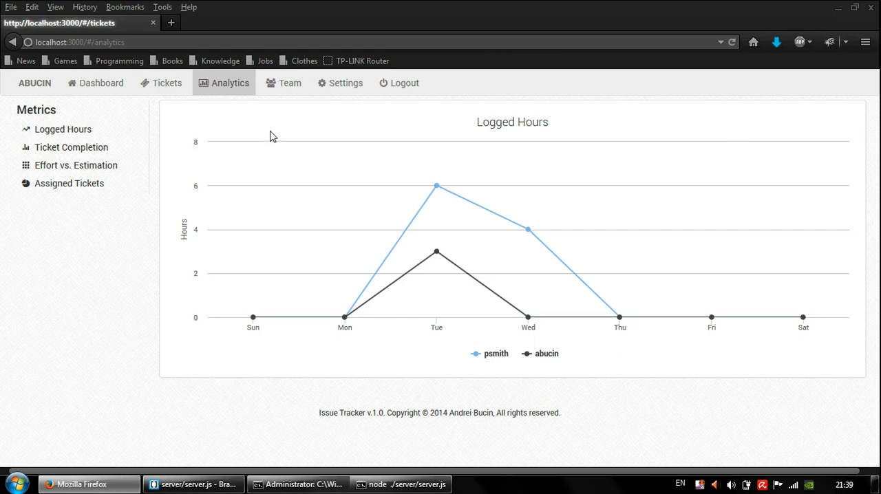
{"action": "mouse_move", "coordinate": [435, 187]}
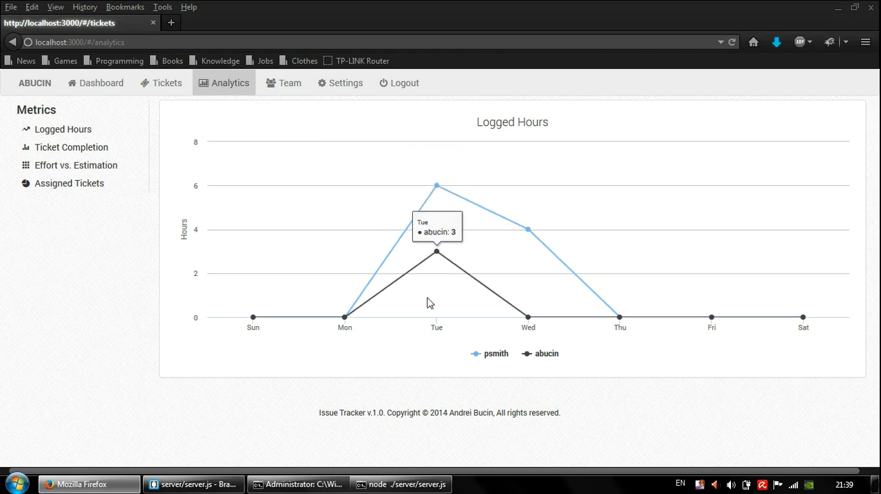
{"action": "mouse_move", "coordinate": [435, 186]}
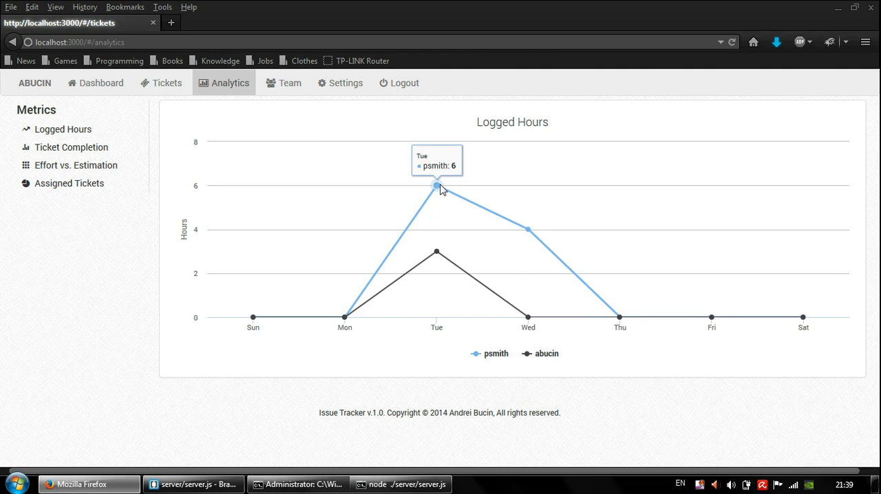
{"action": "left_click", "coordinate": [72, 146]}
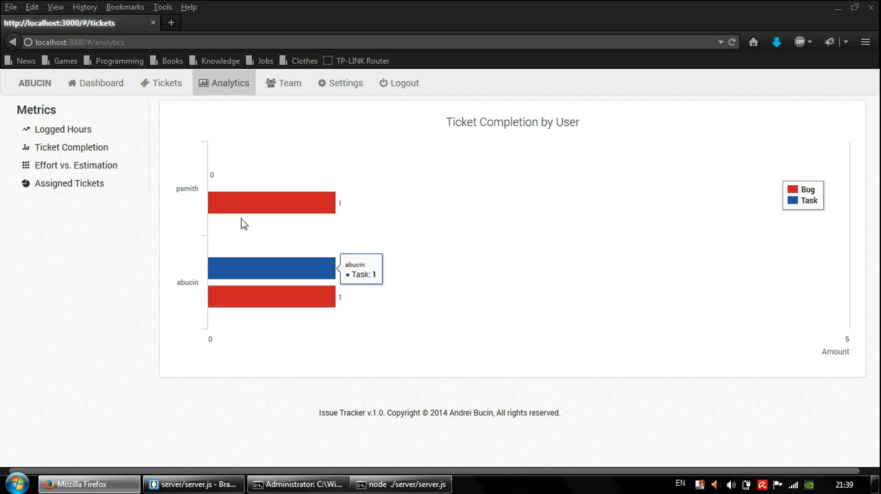
{"action": "mouse_move", "coordinate": [236, 204]}
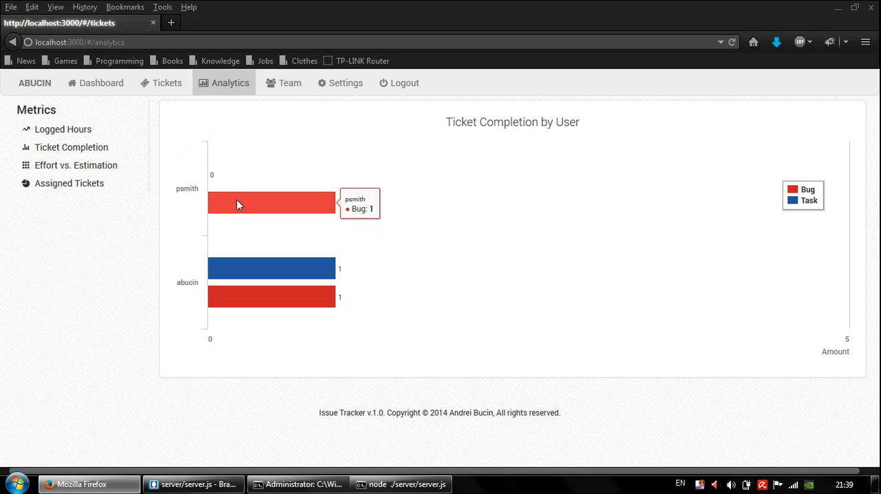
{"action": "mouse_move", "coordinate": [237, 189]}
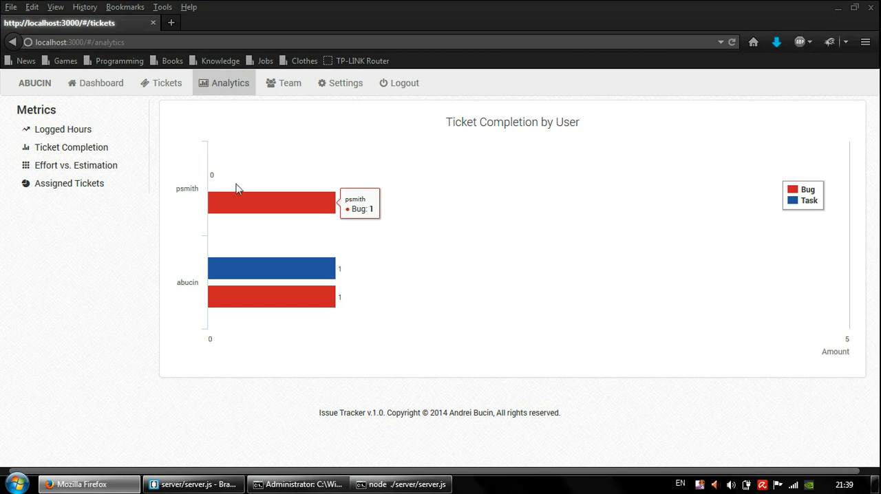
{"action": "mouse_move", "coordinate": [234, 185]}
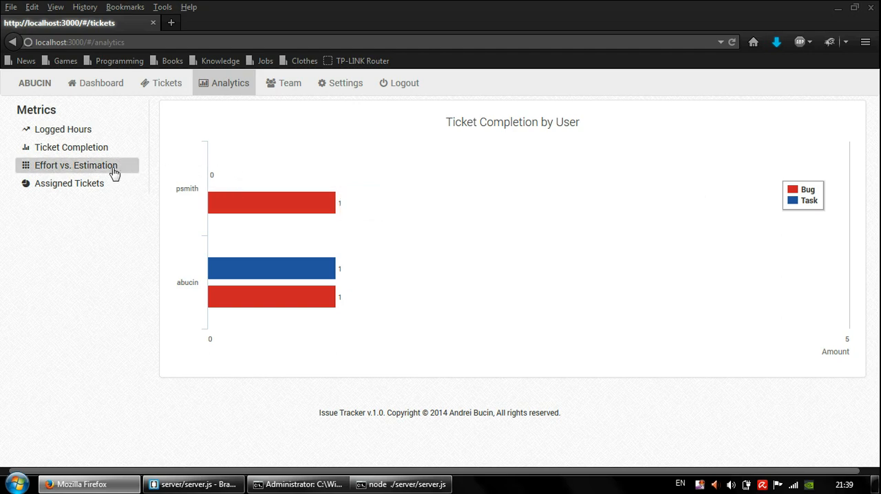
Show the Effort vs. Estimation chart of open bugs and tasks with regression line.
{"action": "left_click", "coordinate": [75, 166]}
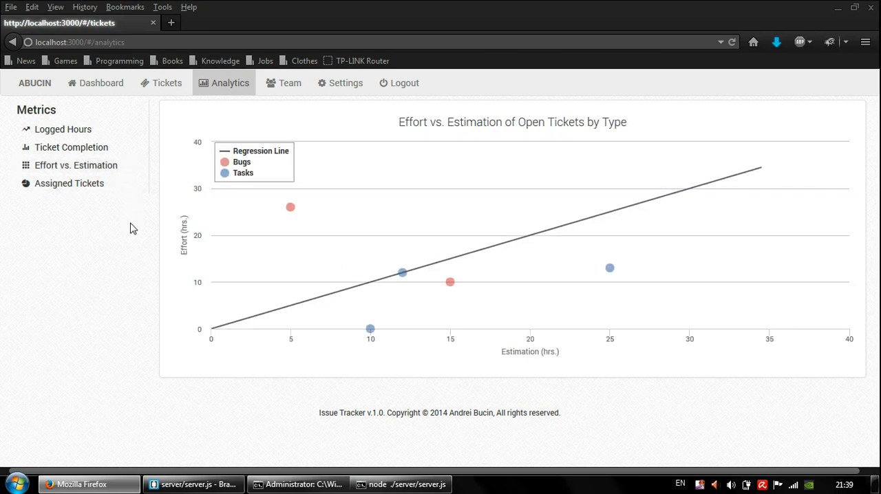
{"action": "mouse_move", "coordinate": [132, 240]}
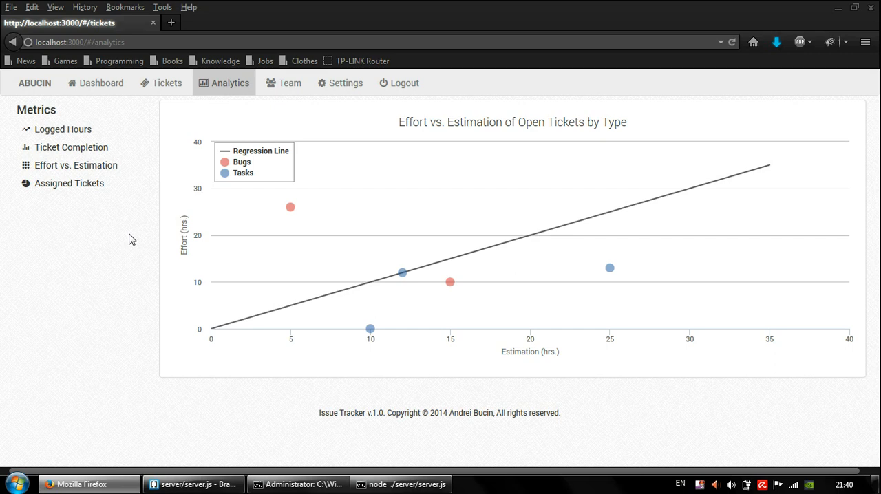
{"action": "mouse_move", "coordinate": [384, 272]}
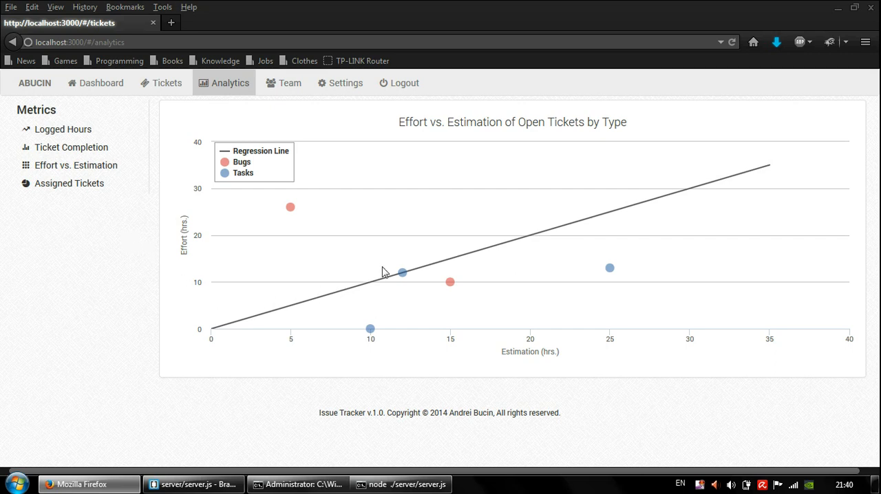
{"action": "mouse_move", "coordinate": [402, 272]}
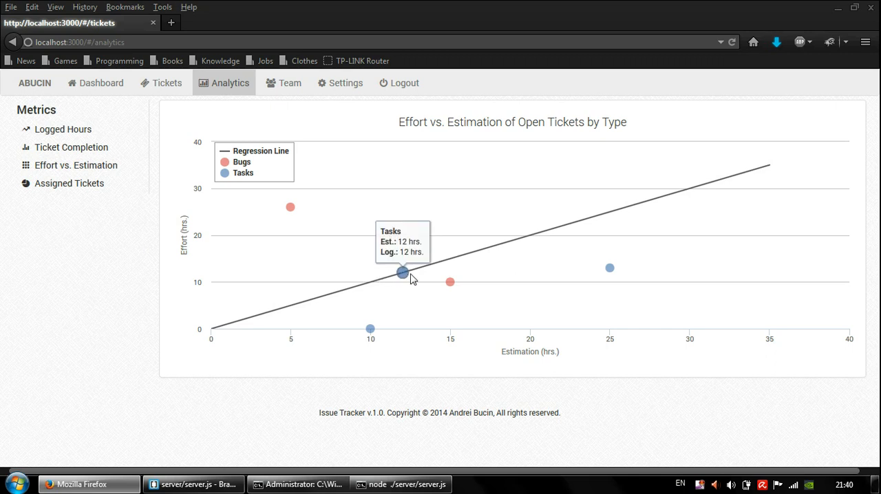
{"action": "mouse_move", "coordinate": [370, 282]}
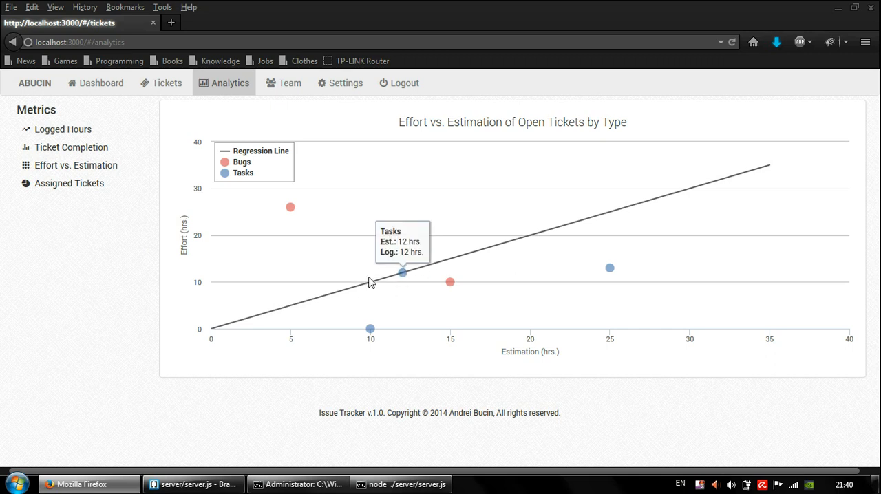
{"action": "mouse_move", "coordinate": [402, 273]}
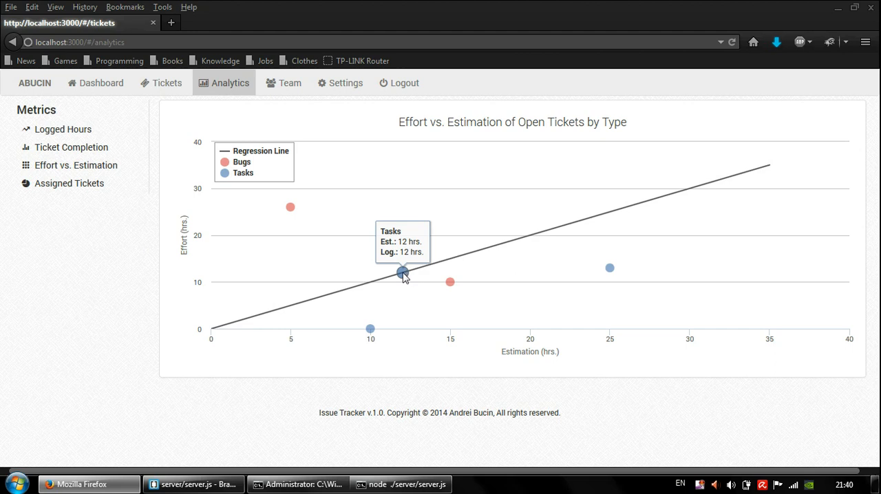
{"action": "mouse_move", "coordinate": [401, 275]}
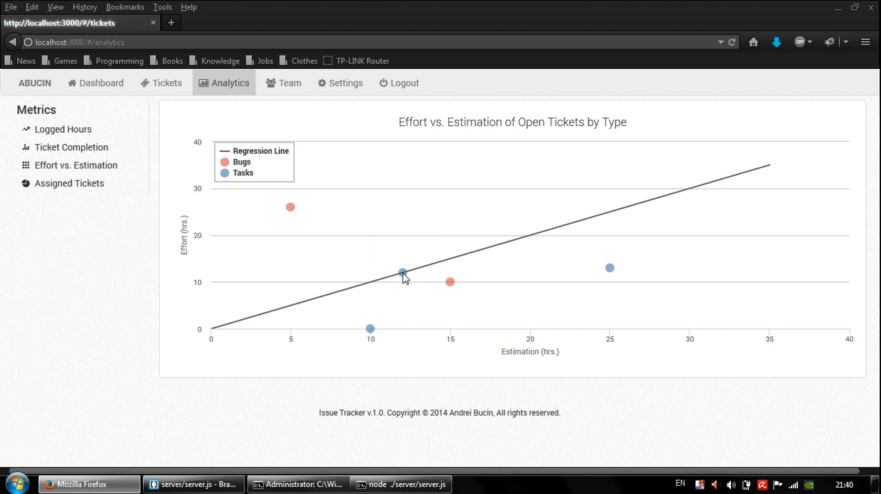
{"action": "mouse_move", "coordinate": [402, 273]}
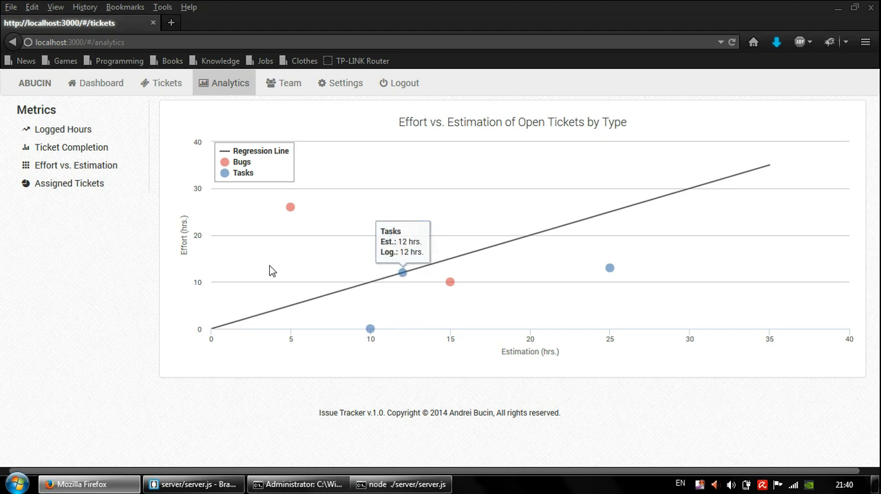
{"action": "mouse_move", "coordinate": [275, 286]}
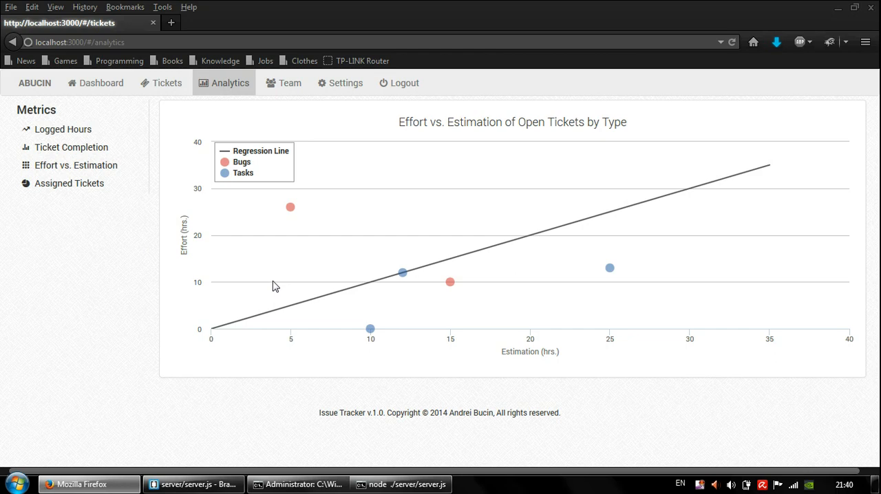
{"action": "mouse_move", "coordinate": [450, 281]}
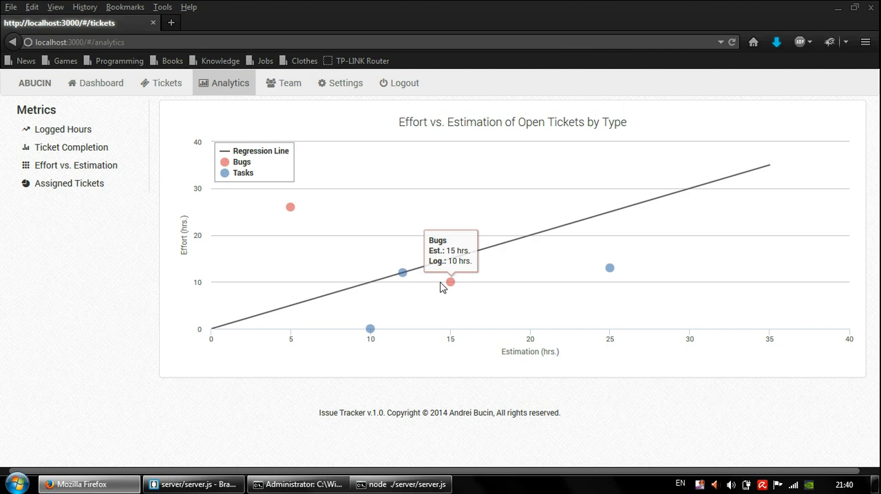
{"action": "mouse_move", "coordinate": [441, 288]}
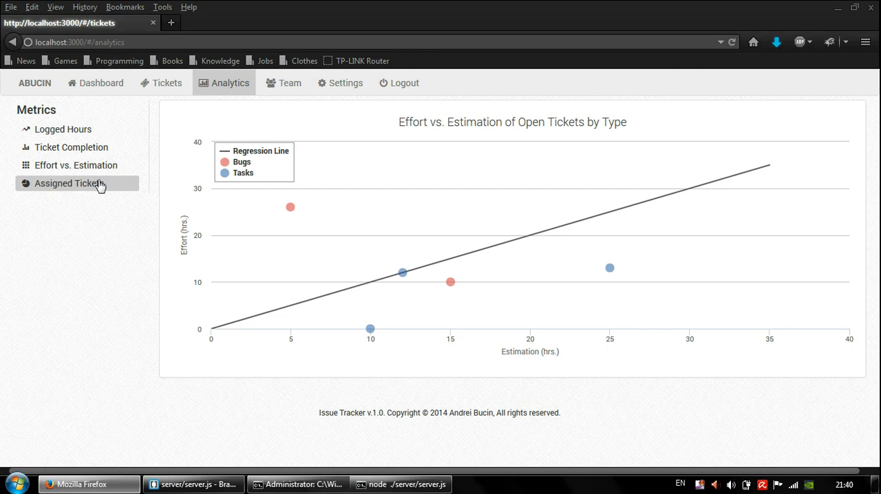
{"action": "left_click", "coordinate": [69, 183]}
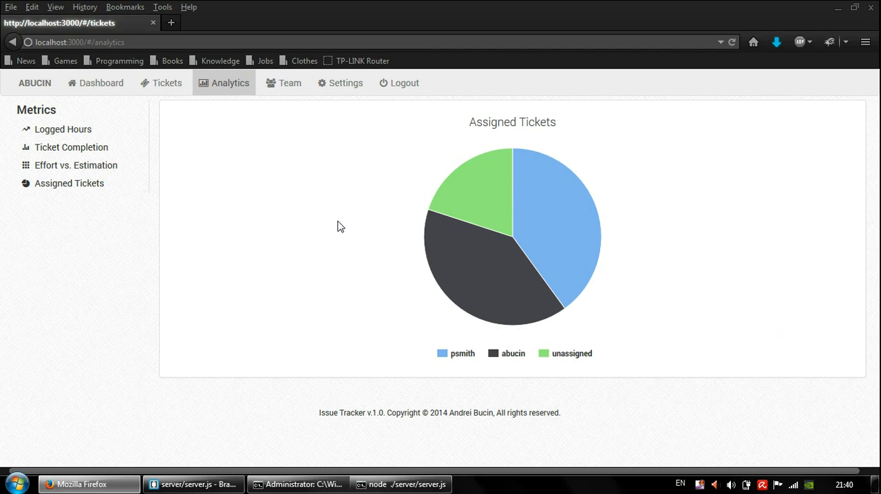
{"action": "mouse_move", "coordinate": [487, 183]}
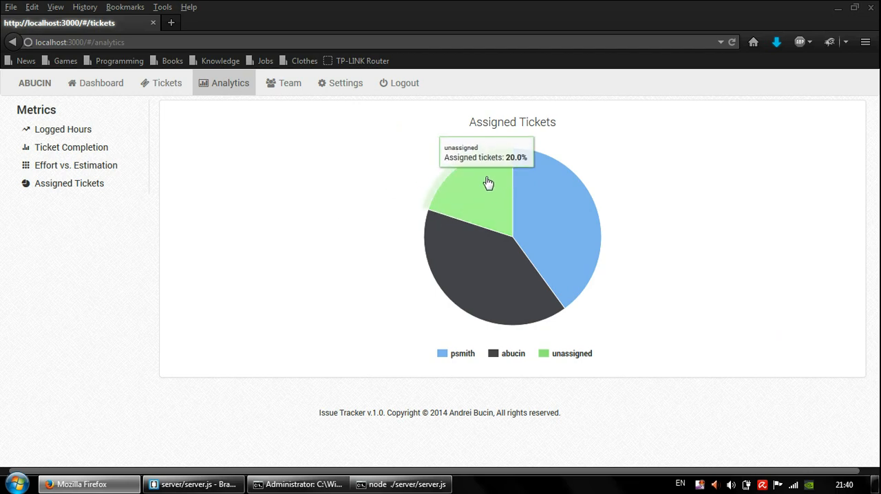
{"action": "mouse_move", "coordinate": [477, 281]}
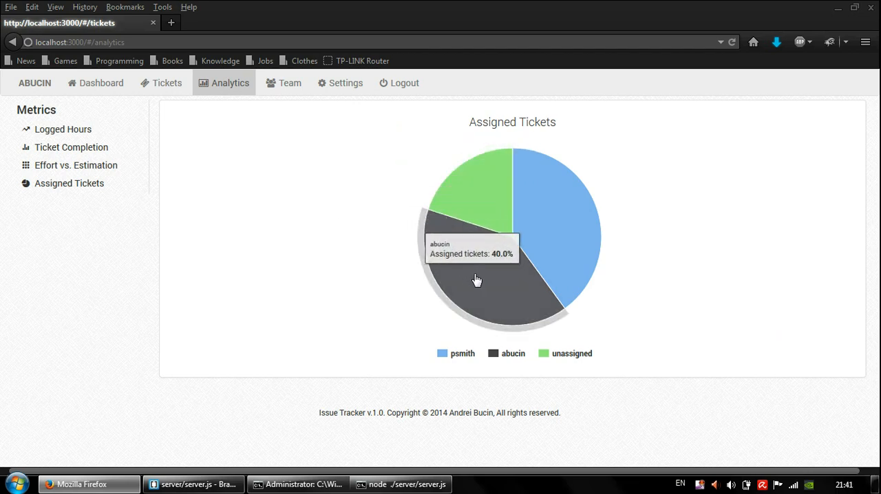
{"action": "mouse_move", "coordinate": [559, 264]}
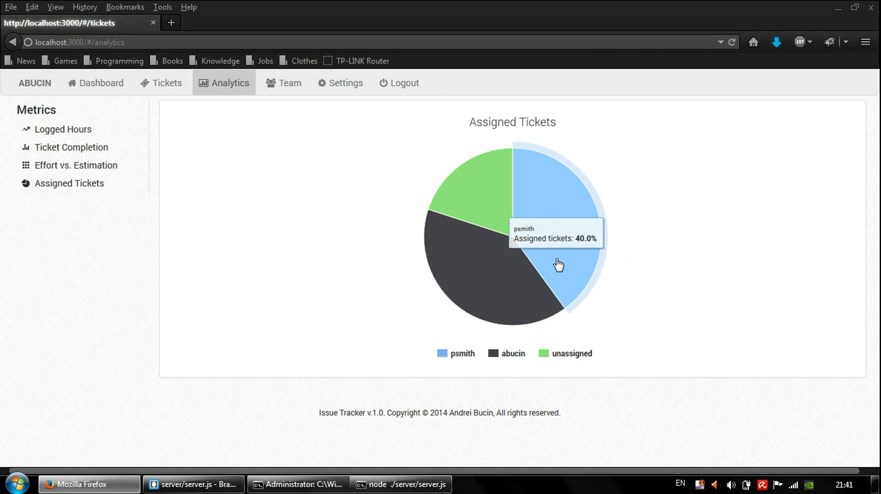
{"action": "mouse_move", "coordinate": [289, 83]}
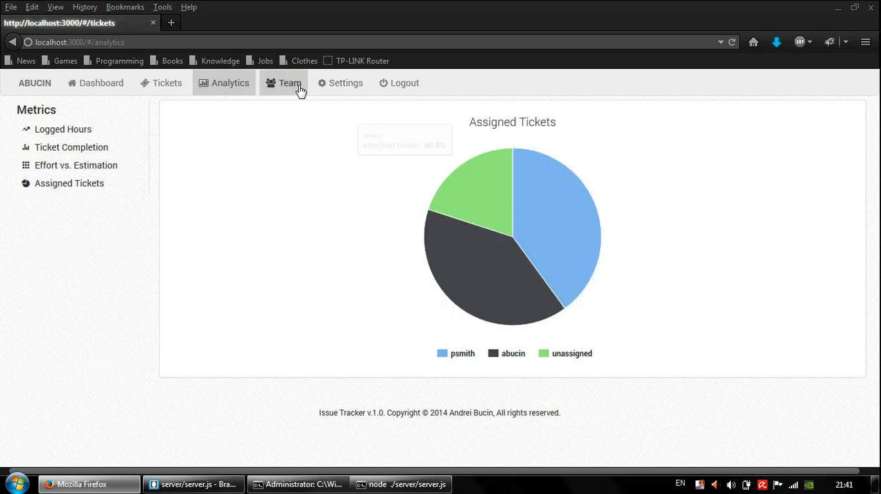
{"action": "left_click", "coordinate": [289, 83]}
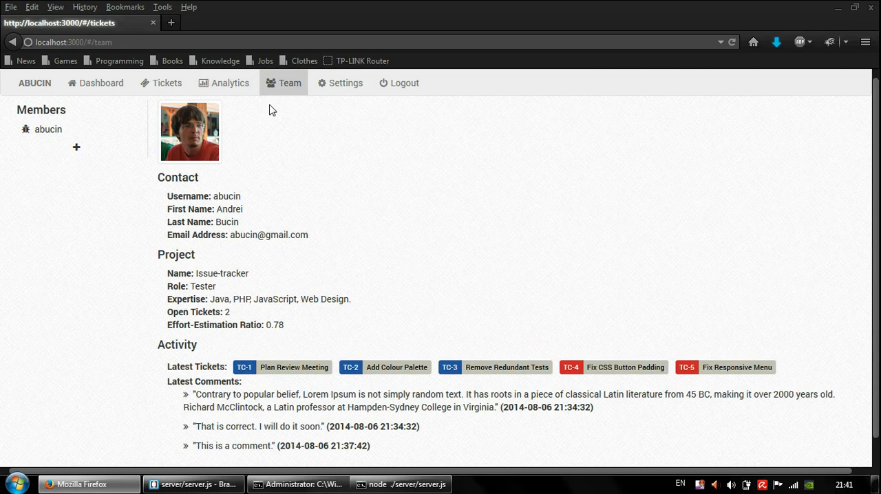
{"action": "mouse_move", "coordinate": [294, 186]}
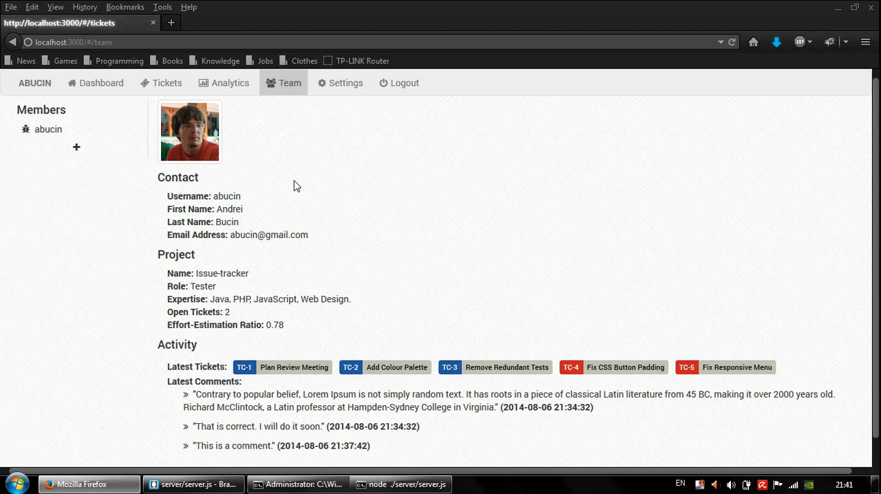
{"action": "scroll", "scroll_direction": "down", "scroll_amount": 3}
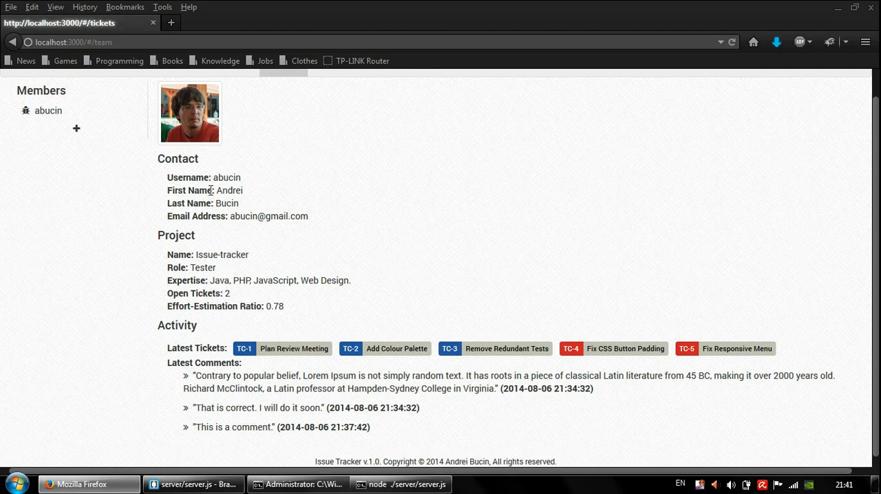
{"action": "mouse_move", "coordinate": [223, 204]}
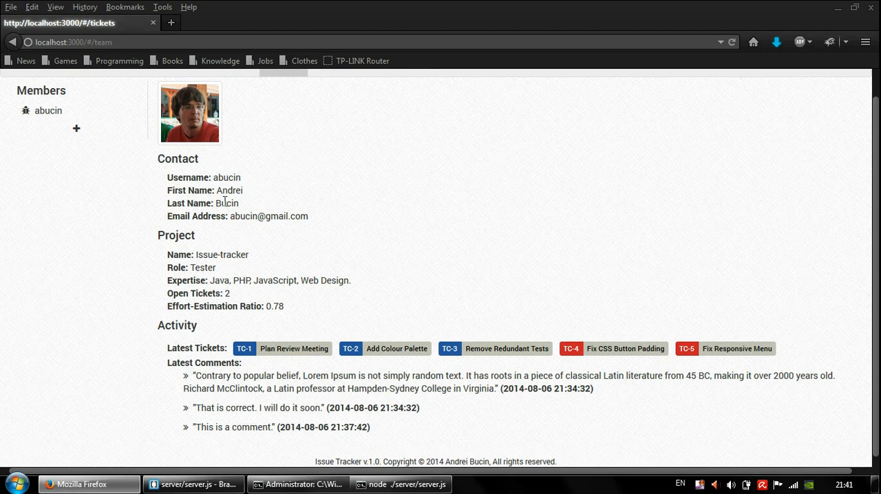
{"action": "mouse_move", "coordinate": [154, 177]}
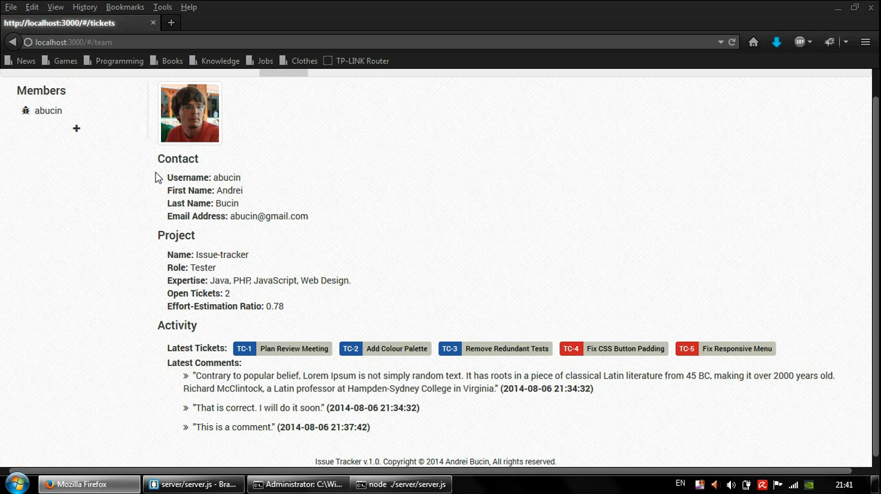
{"action": "mouse_move", "coordinate": [77, 129]}
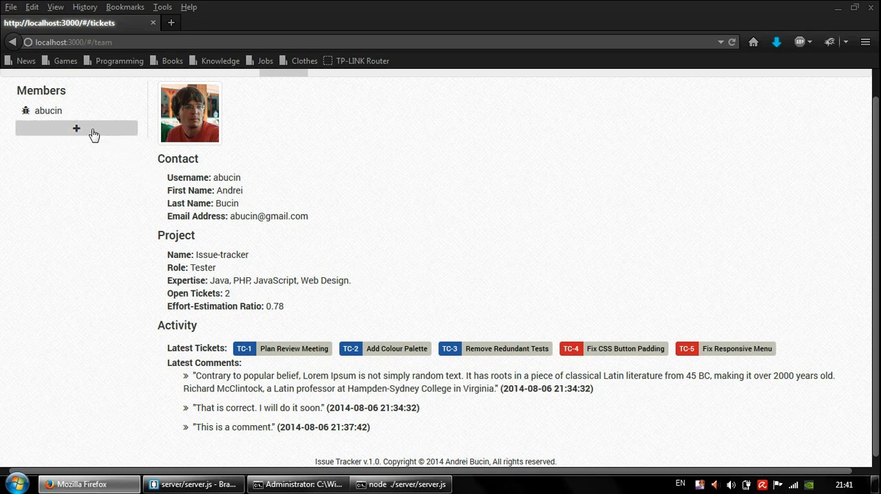
Add psmith as a second team member and view his Developer profile and tickets.
{"action": "left_click", "coordinate": [77, 129]}
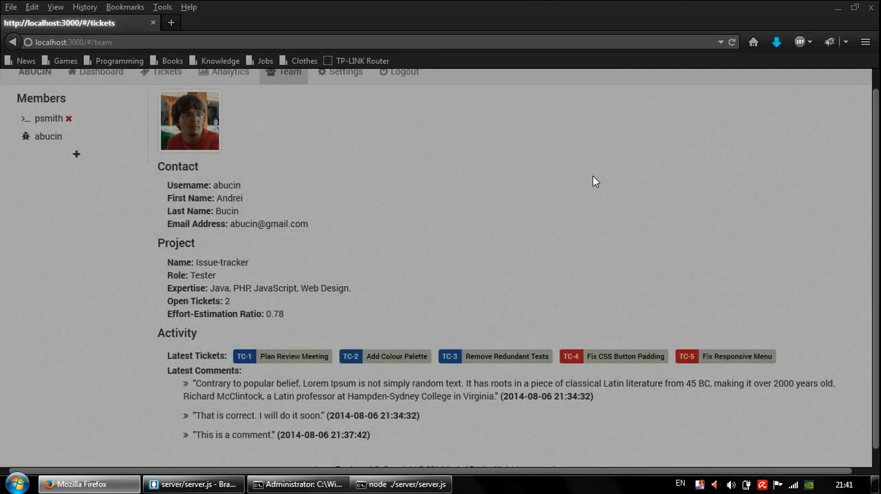
{"action": "left_click", "coordinate": [49, 119]}
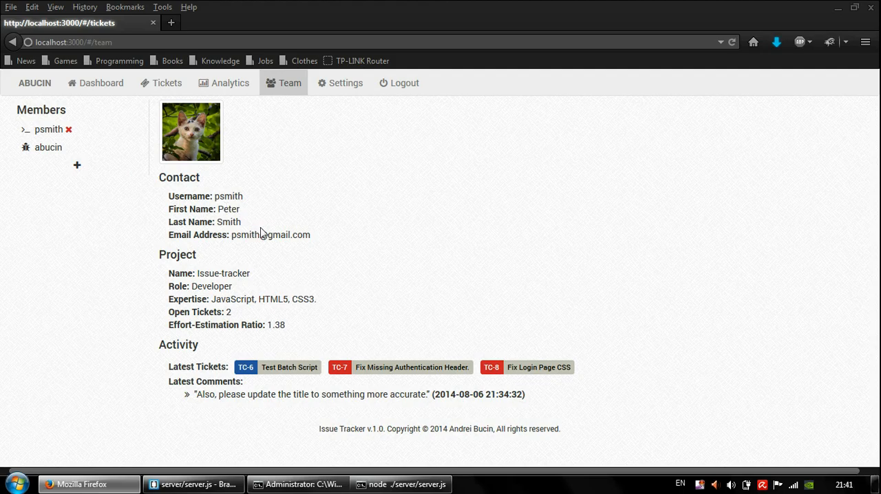
{"action": "mouse_move", "coordinate": [223, 209]}
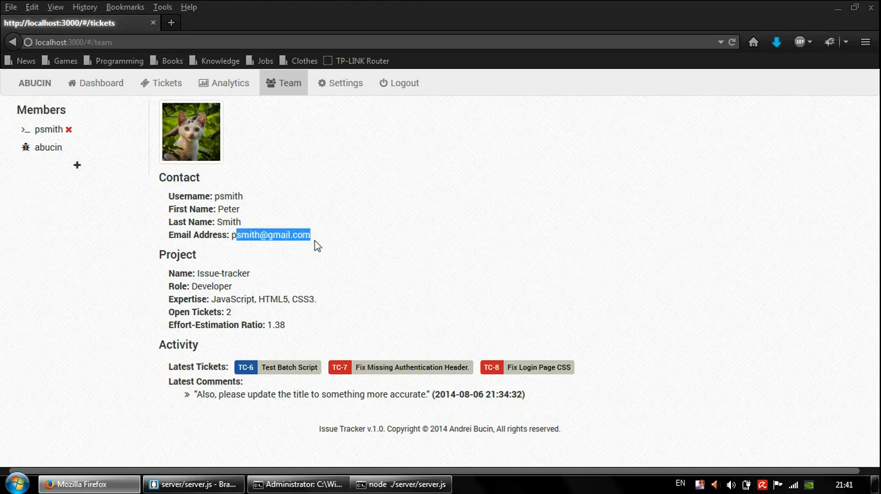
{"action": "left_click_drag", "start_coordinate": [168, 273], "coordinate": [241, 287]}
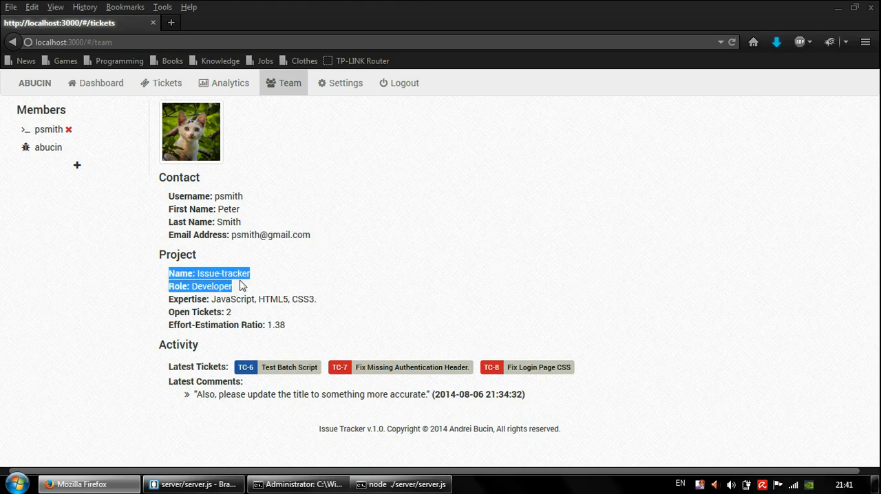
{"action": "left_click", "coordinate": [214, 299]}
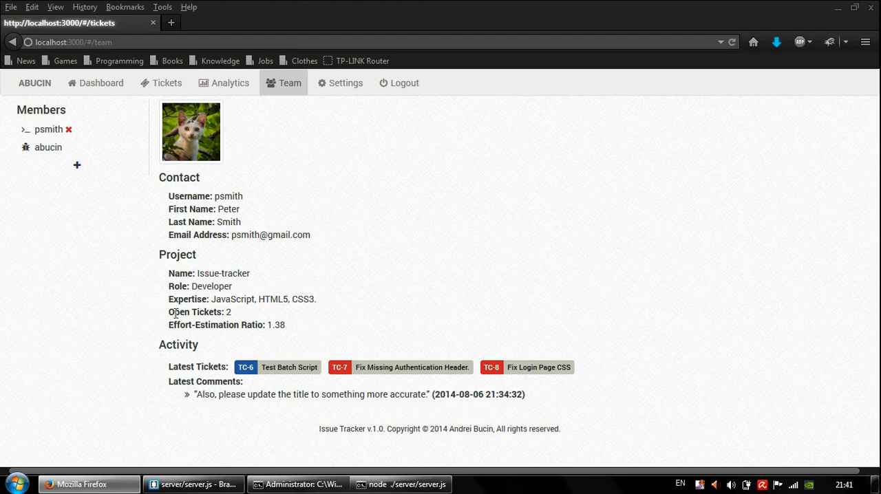
{"action": "mouse_move", "coordinate": [295, 318]}
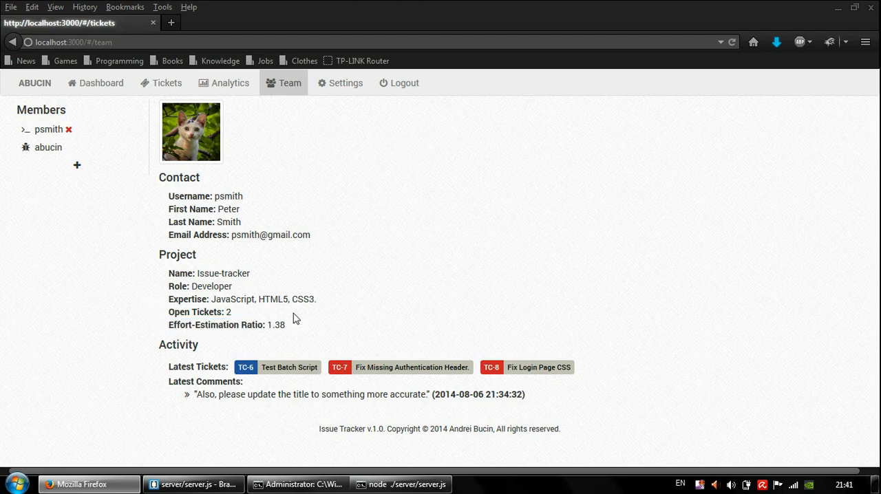
{"action": "mouse_move", "coordinate": [320, 313]}
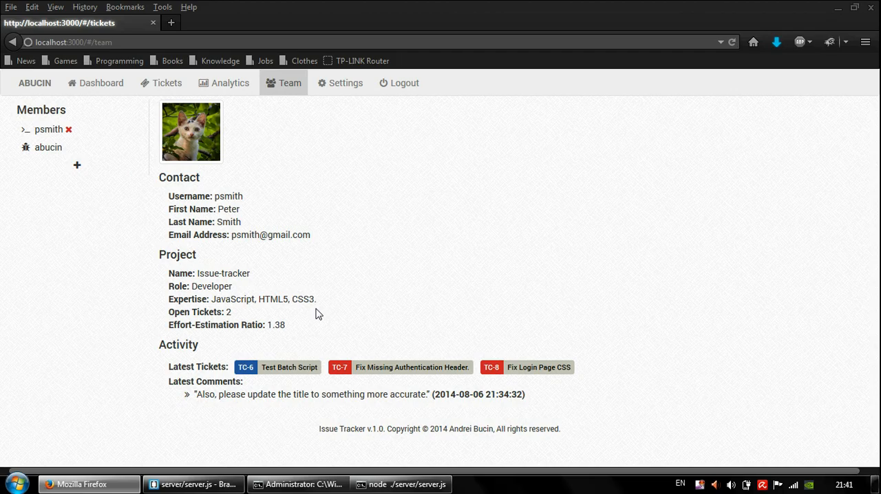
{"action": "mouse_move", "coordinate": [165, 369]}
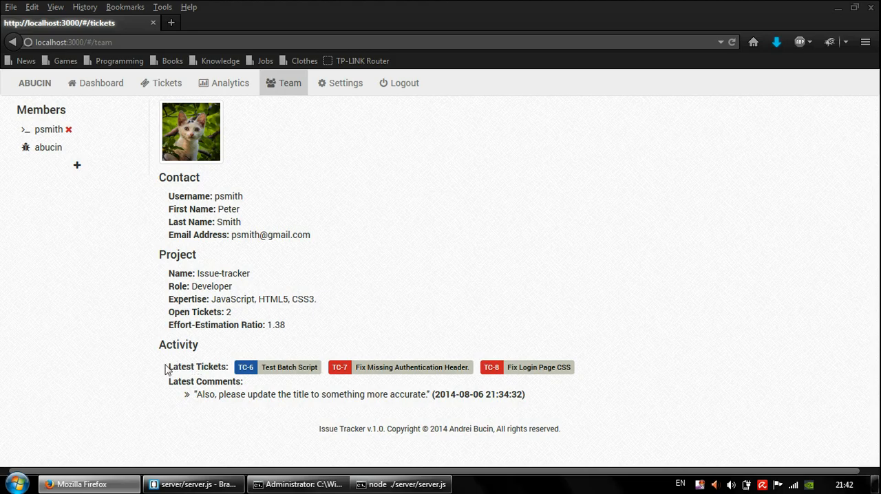
{"action": "mouse_move", "coordinate": [199, 394]}
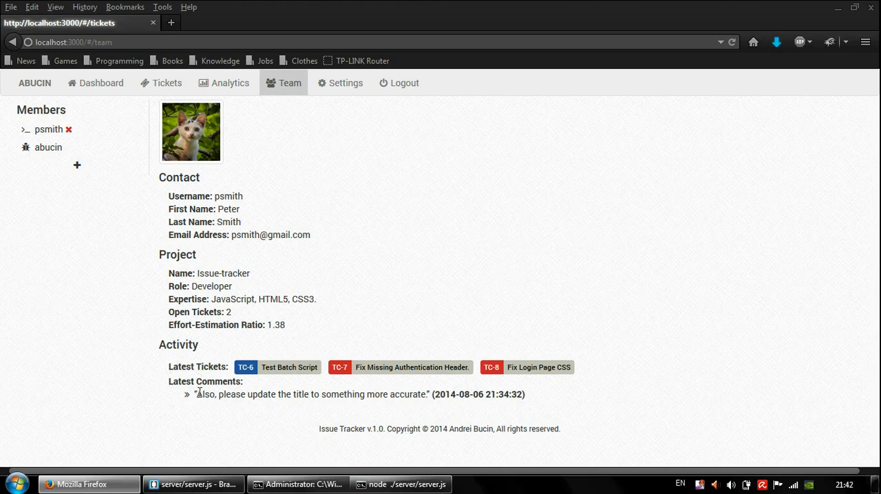
{"action": "mouse_move", "coordinate": [102, 185]}
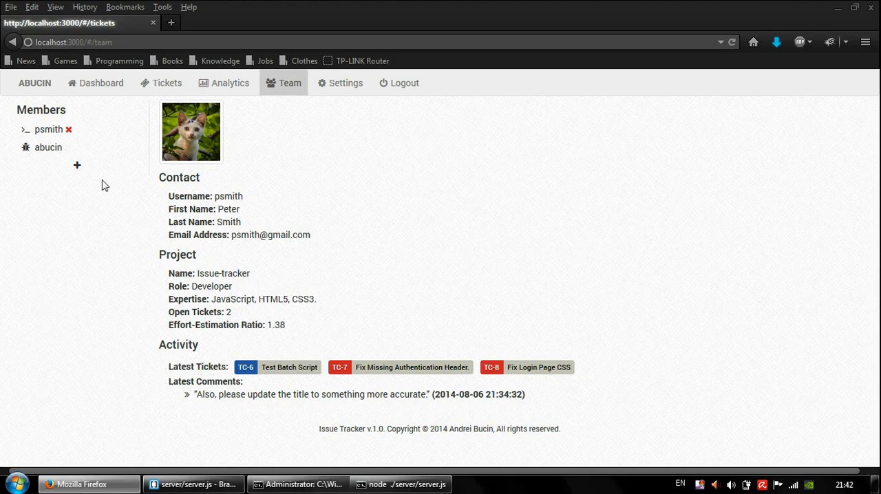
{"action": "mouse_move", "coordinate": [347, 83]}
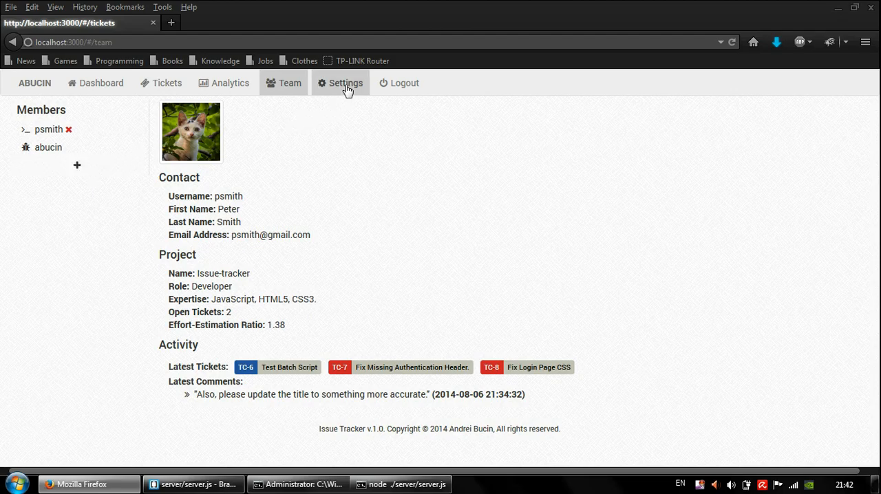
In Settings, change the profile first name from Andrei to Andreas and save it.
{"action": "left_click", "coordinate": [346, 83]}
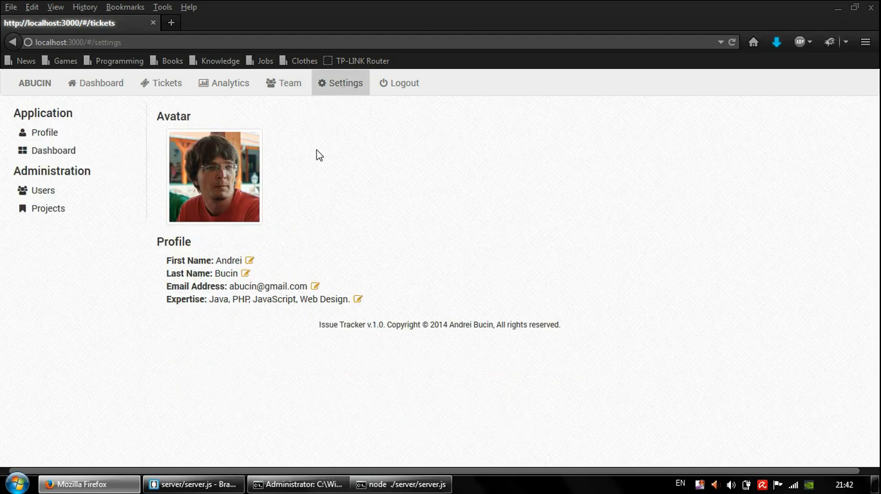
{"action": "mouse_move", "coordinate": [358, 173]}
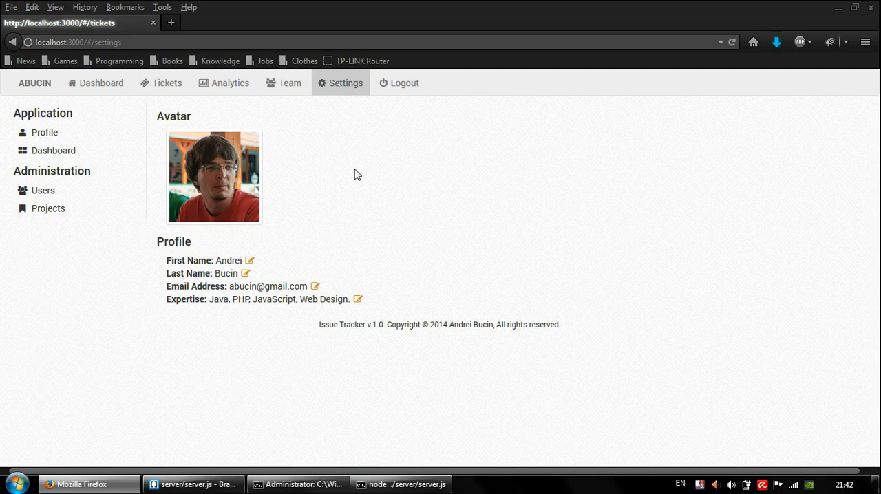
{"action": "mouse_move", "coordinate": [251, 261]}
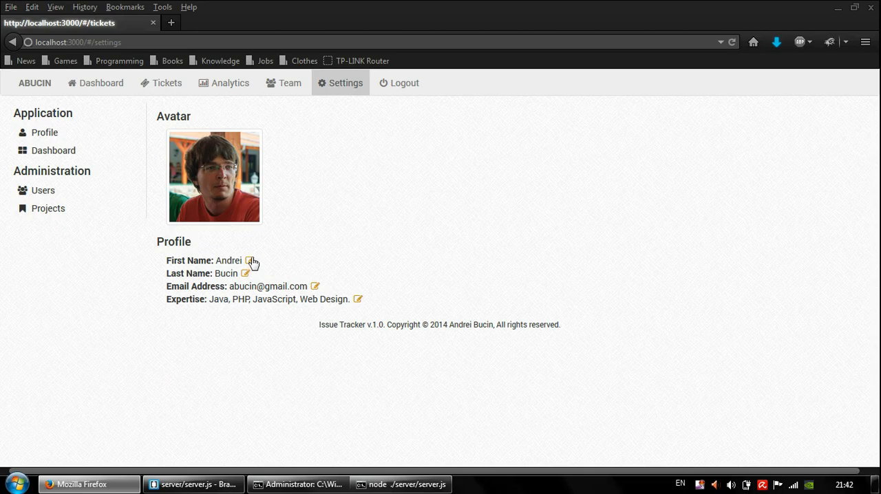
{"action": "left_click", "coordinate": [249, 261]}
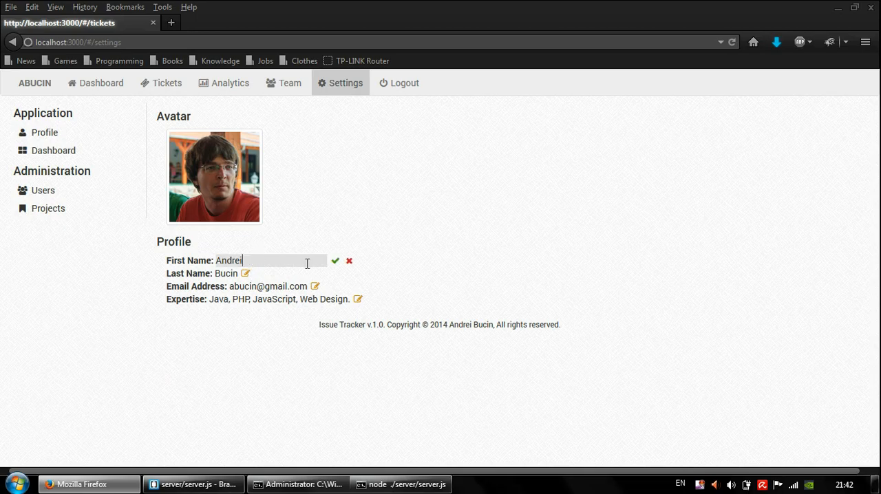
{"action": "type", "text": "a"}
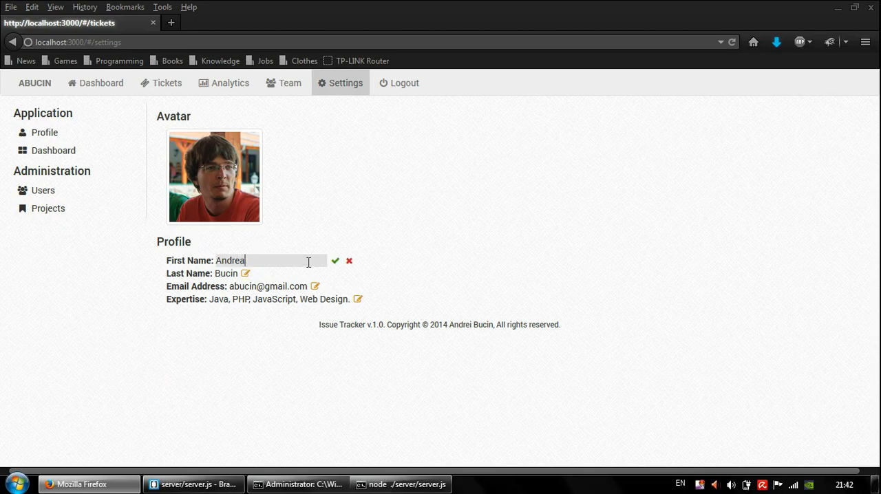
{"action": "left_click", "coordinate": [336, 262]}
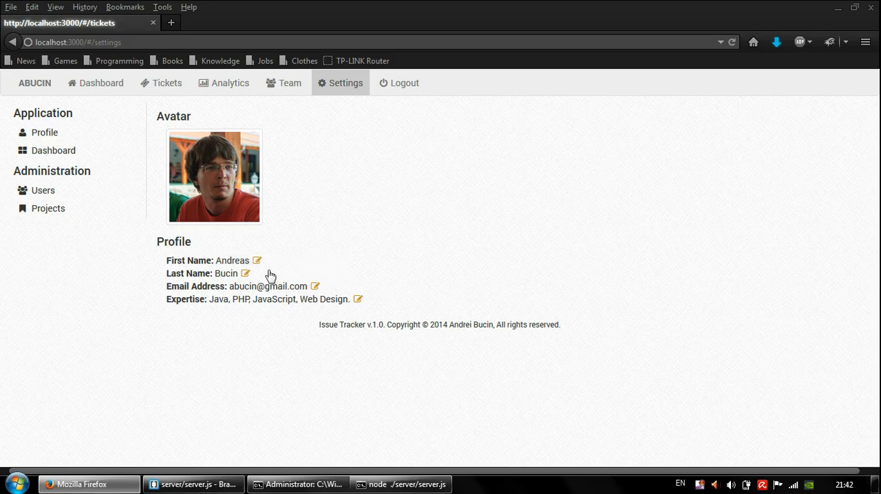
{"action": "mouse_move", "coordinate": [363, 300]}
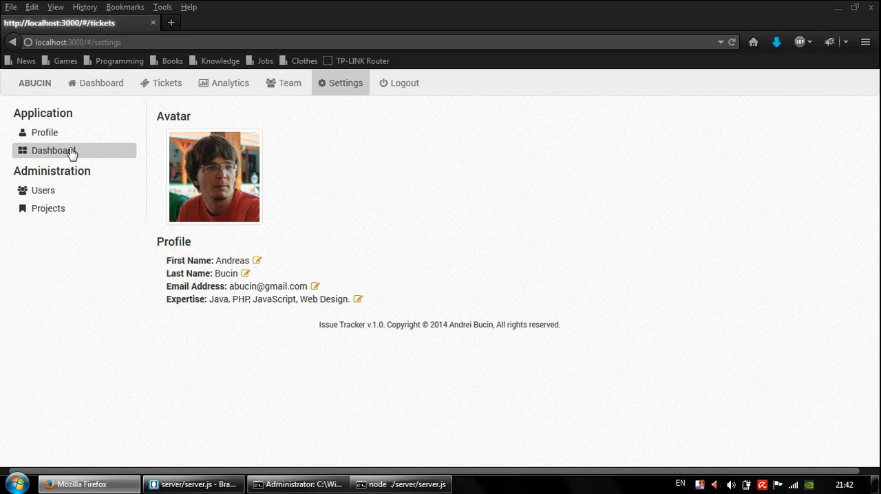
Check the dashboard's workload chart, then enable 'Display User Activity' in the dashboard settings.
{"action": "left_click", "coordinate": [52, 150]}
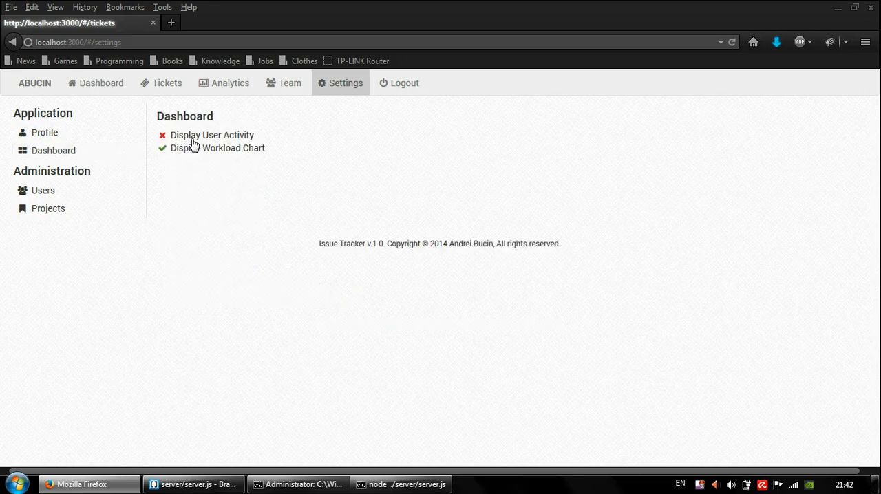
{"action": "mouse_move", "coordinate": [358, 201]}
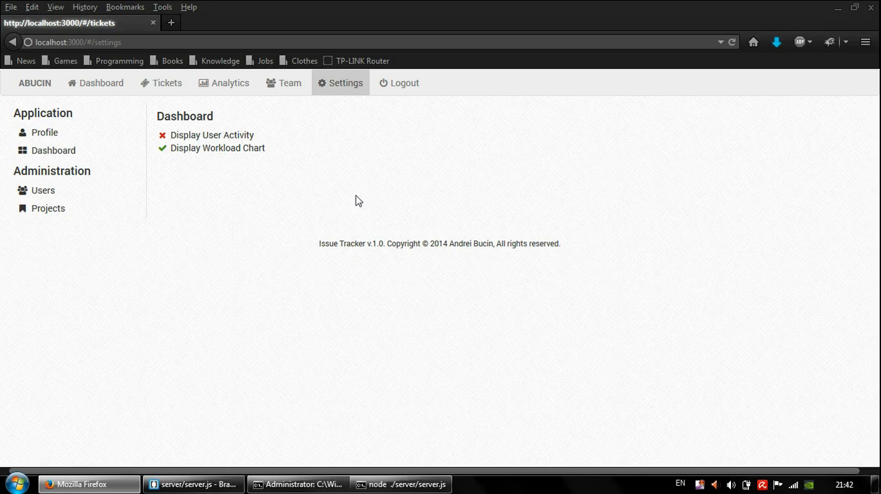
{"action": "mouse_move", "coordinate": [171, 128]}
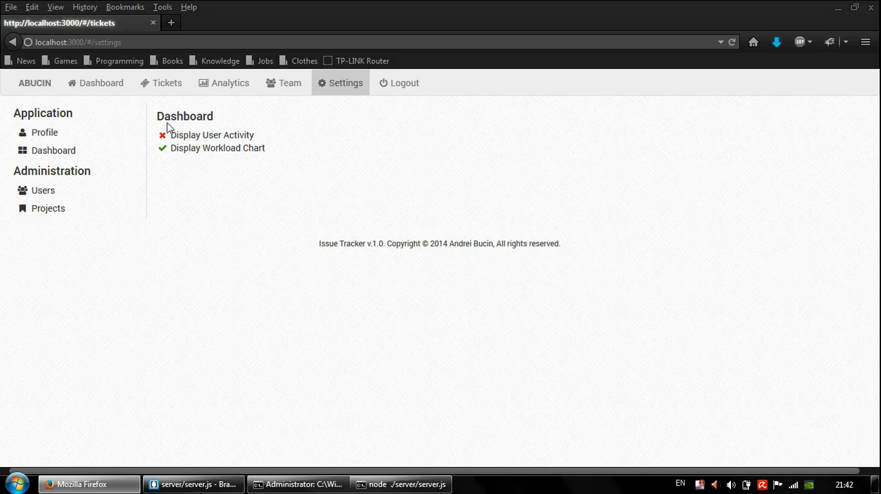
{"action": "left_click", "coordinate": [101, 83]}
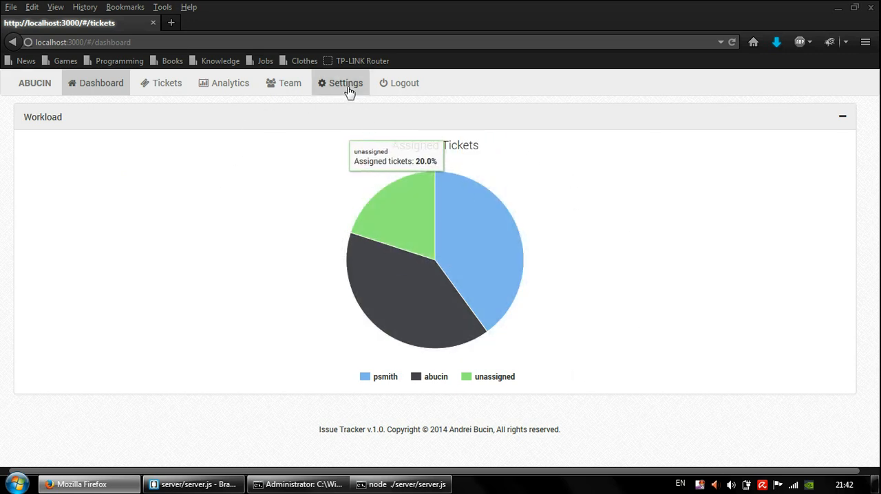
{"action": "left_click", "coordinate": [346, 83]}
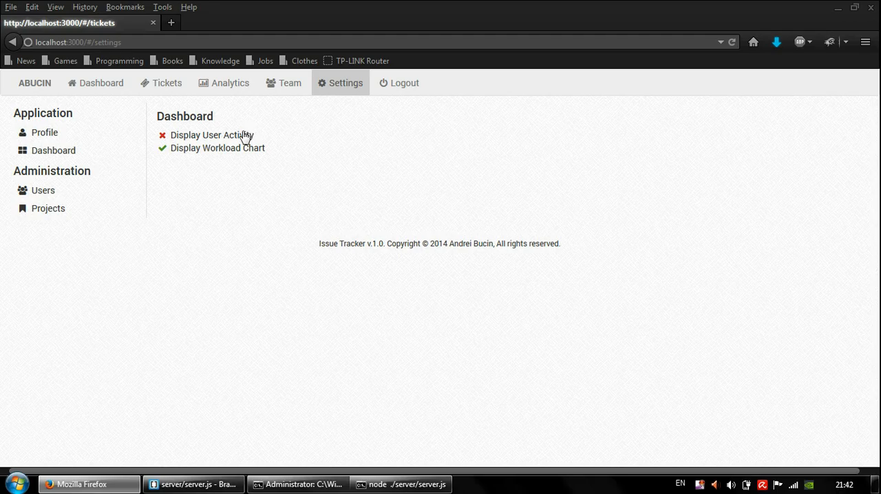
{"action": "left_click", "coordinate": [162, 135]}
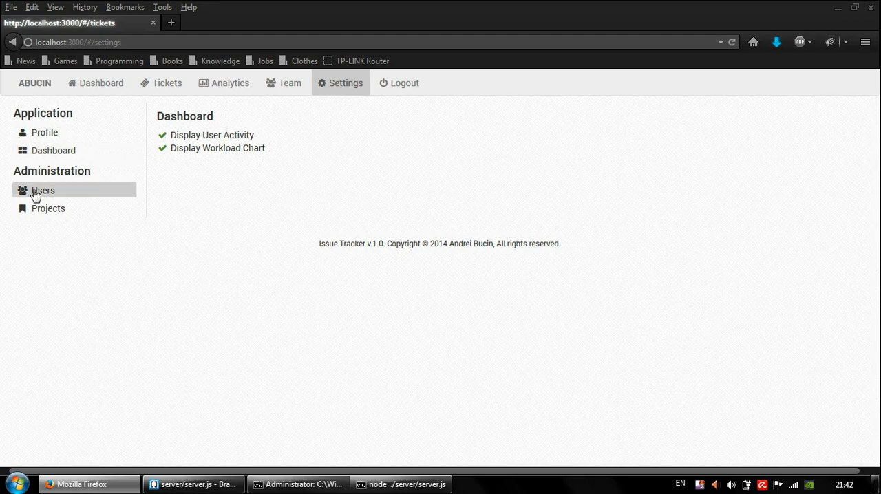
Turn off 'Display User Email' in the Users settings and reopen the Team page.
{"action": "left_click", "coordinate": [289, 83]}
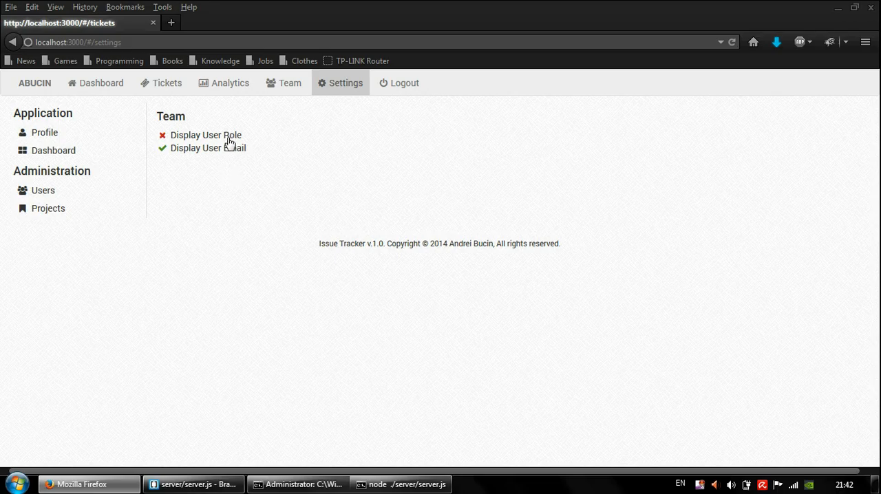
{"action": "left_click", "coordinate": [162, 147]}
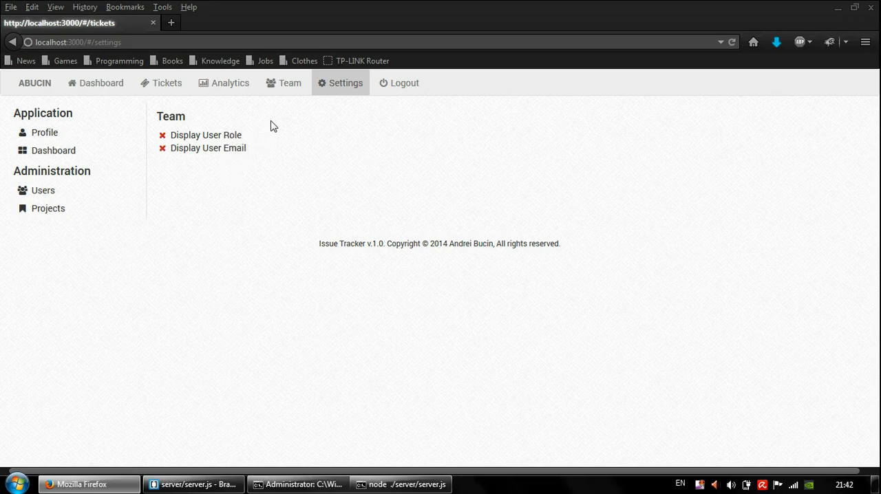
{"action": "mouse_move", "coordinate": [289, 83]}
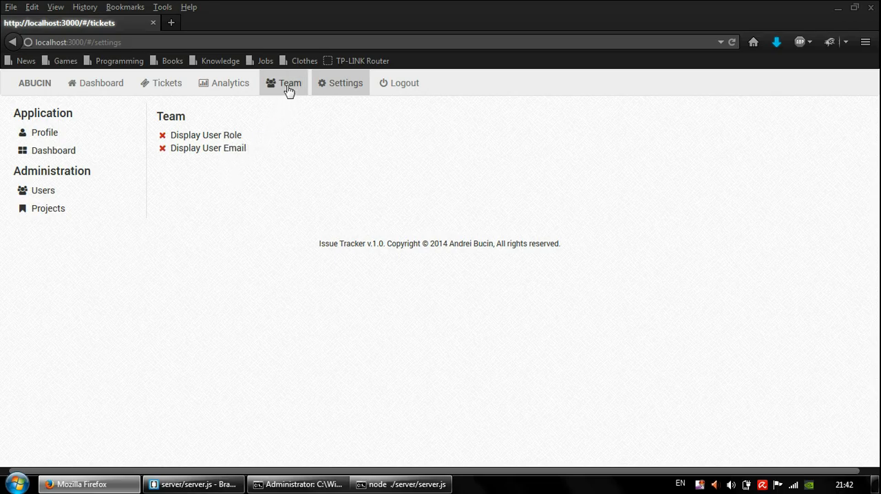
{"action": "left_click", "coordinate": [289, 83]}
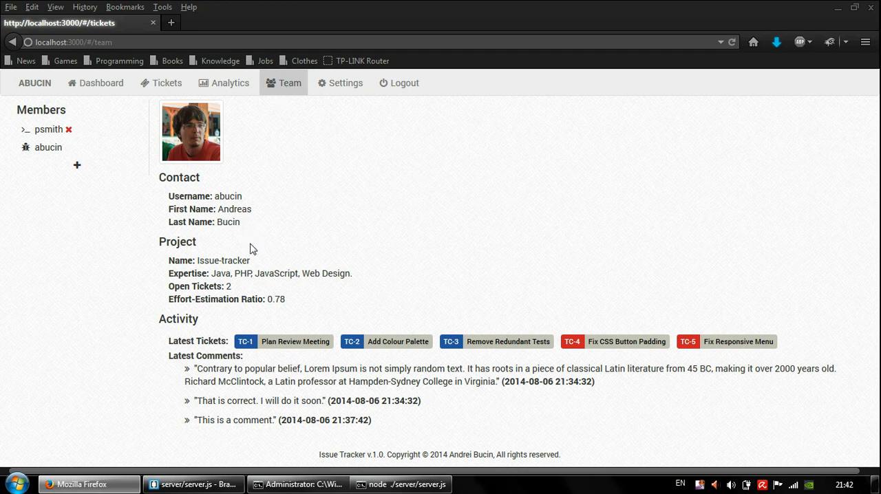
{"action": "mouse_move", "coordinate": [209, 253]}
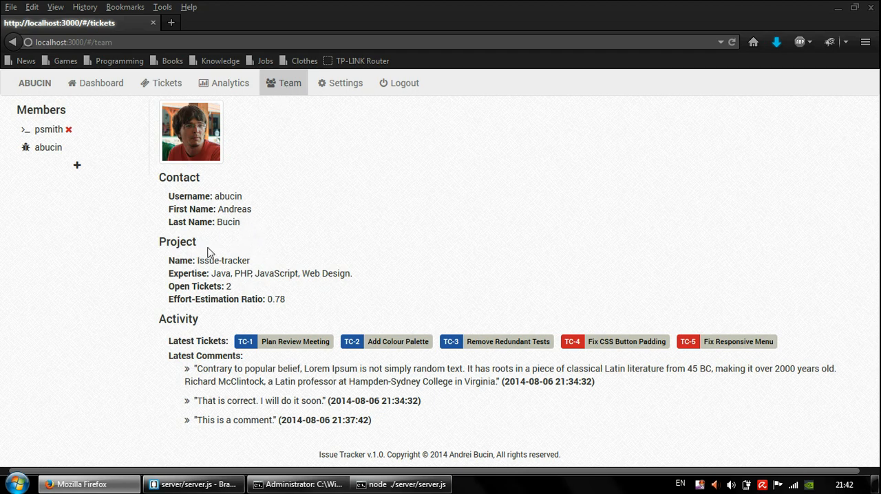
{"action": "mouse_move", "coordinate": [311, 206]}
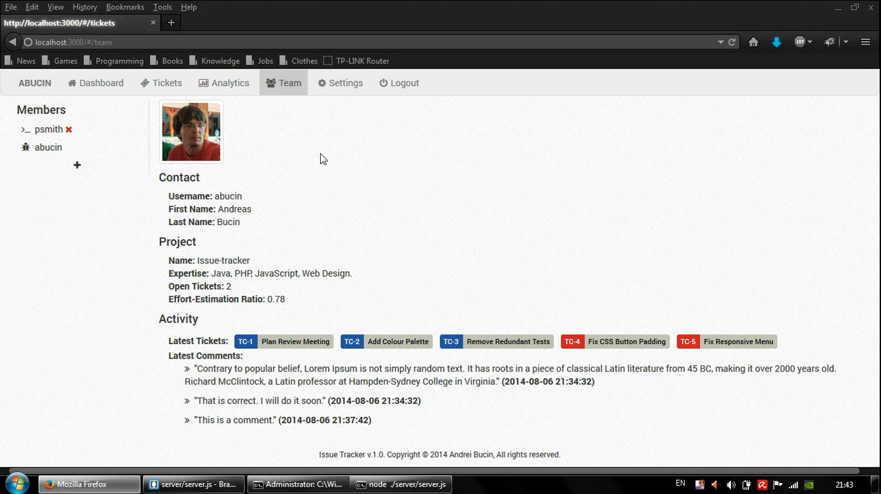
{"action": "mouse_move", "coordinate": [347, 83]}
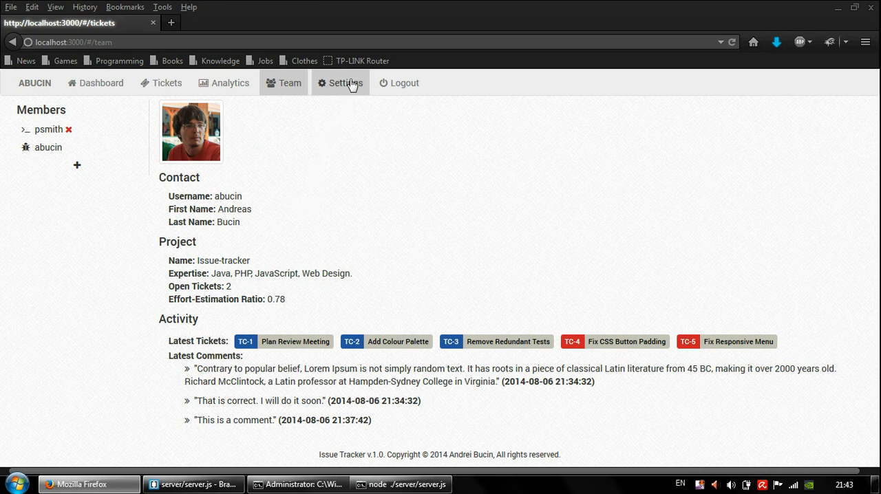
Re-enable member email display, rename the project to 'issue-trackers', and return to the Team page.
{"action": "left_click", "coordinate": [345, 83]}
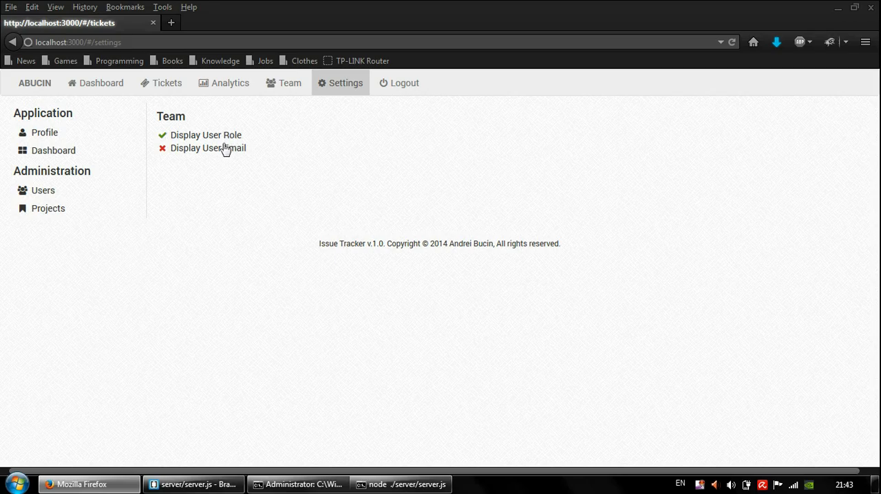
{"action": "left_click", "coordinate": [46, 208]}
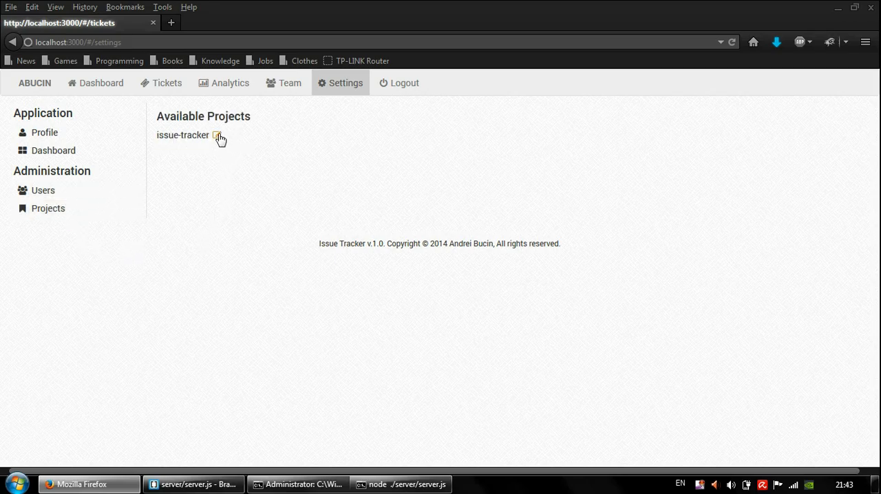
{"action": "left_click", "coordinate": [218, 135]}
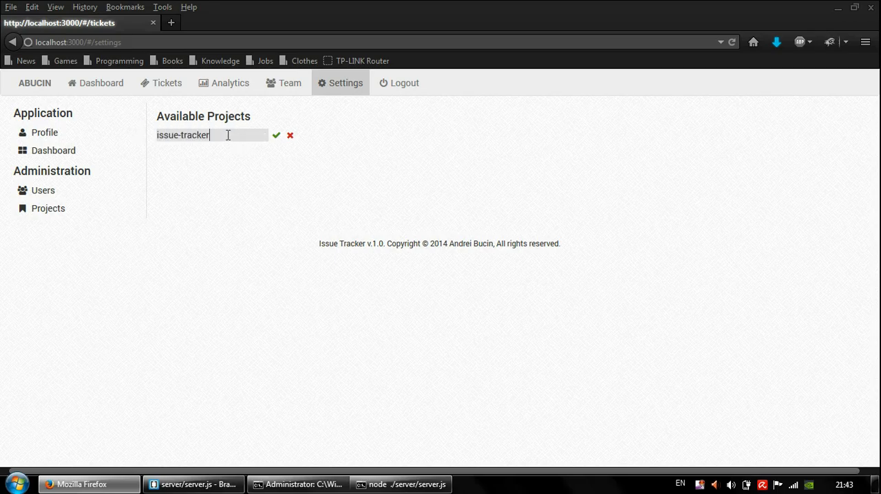
{"action": "left_click", "coordinate": [275, 135]}
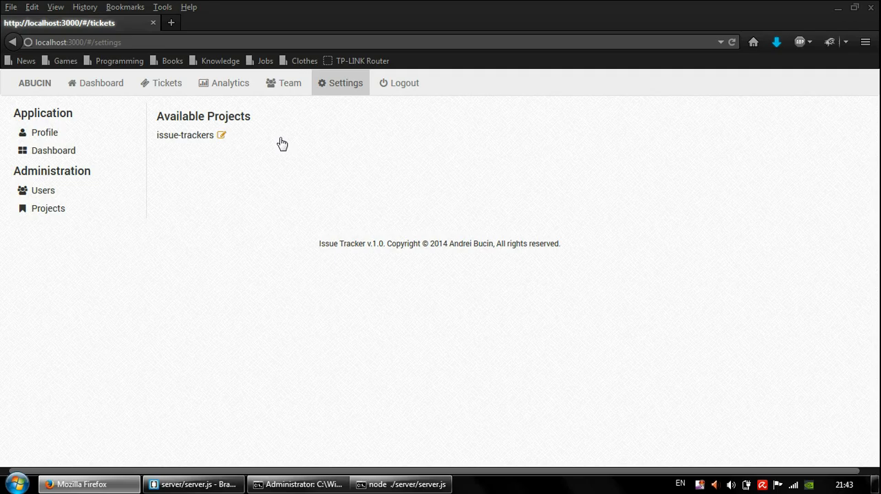
{"action": "left_click", "coordinate": [284, 83]}
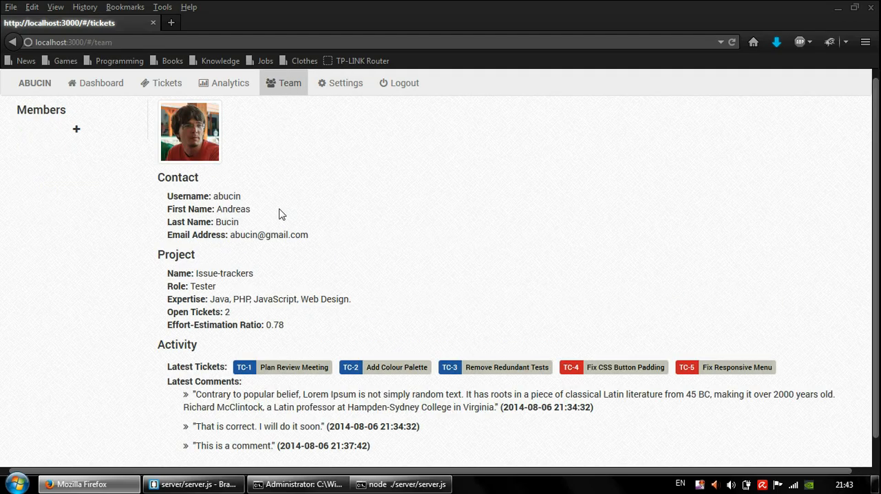
Highlight the renamed project 'Issue-trackers' listed on the Team page.
{"action": "double_click", "coordinate": [211, 273]}
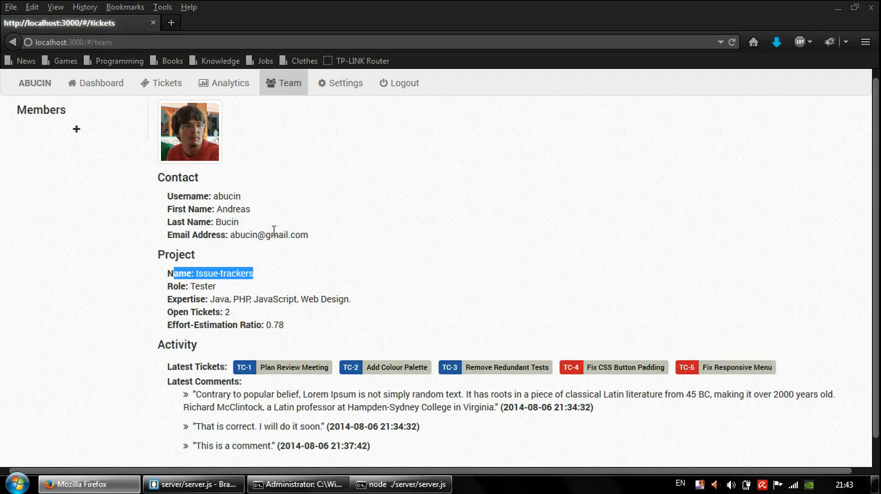
{"action": "mouse_move", "coordinate": [305, 224]}
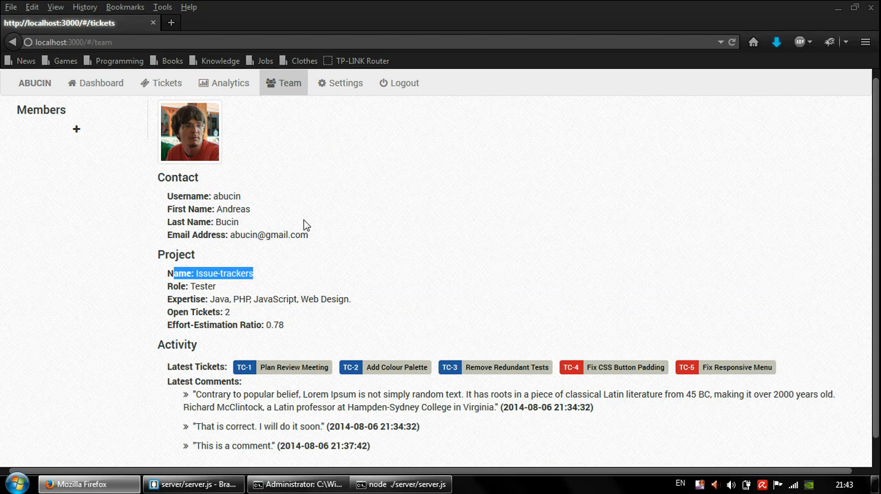
{"action": "mouse_move", "coordinate": [296, 225]}
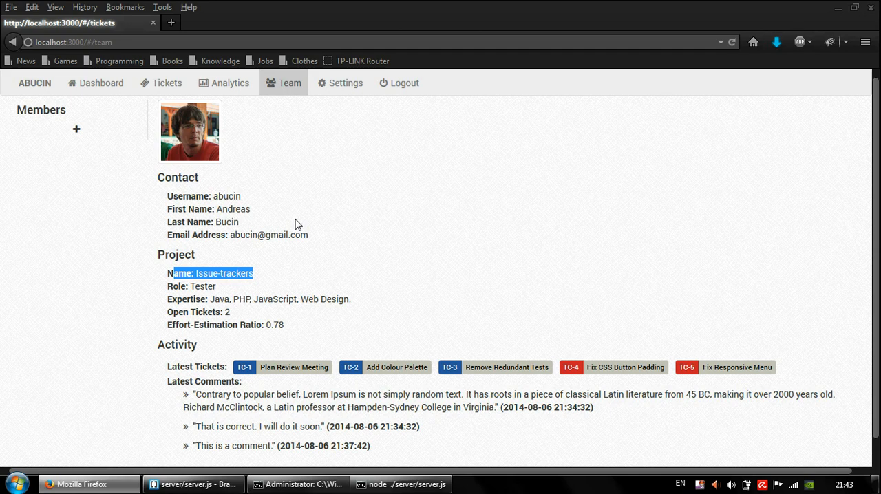
{"action": "mouse_move", "coordinate": [292, 212]}
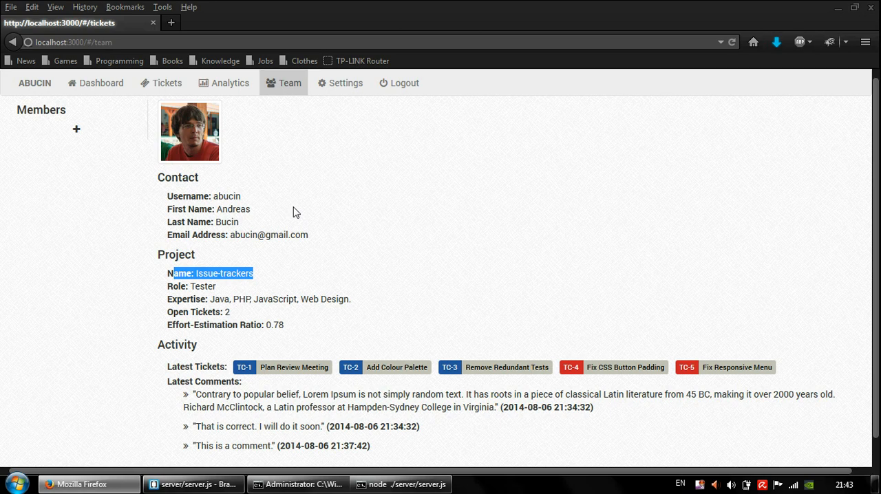
{"action": "mouse_move", "coordinate": [174, 168]}
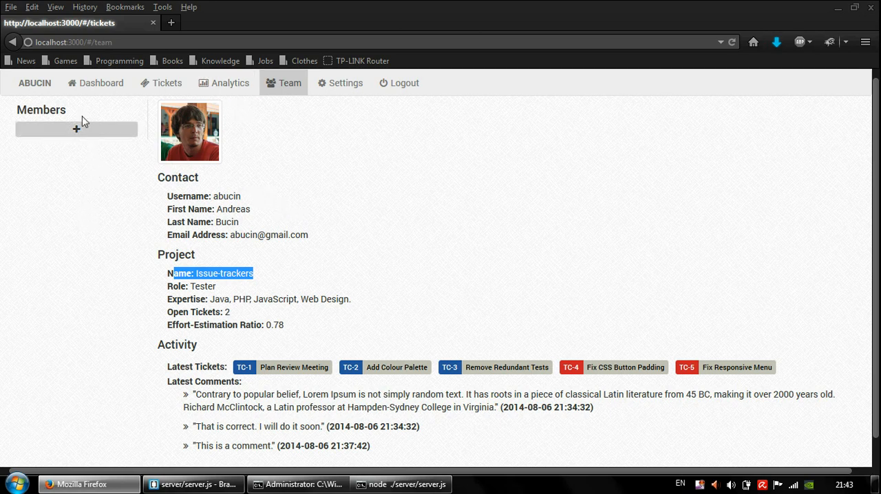
{"action": "mouse_move", "coordinate": [81, 137]}
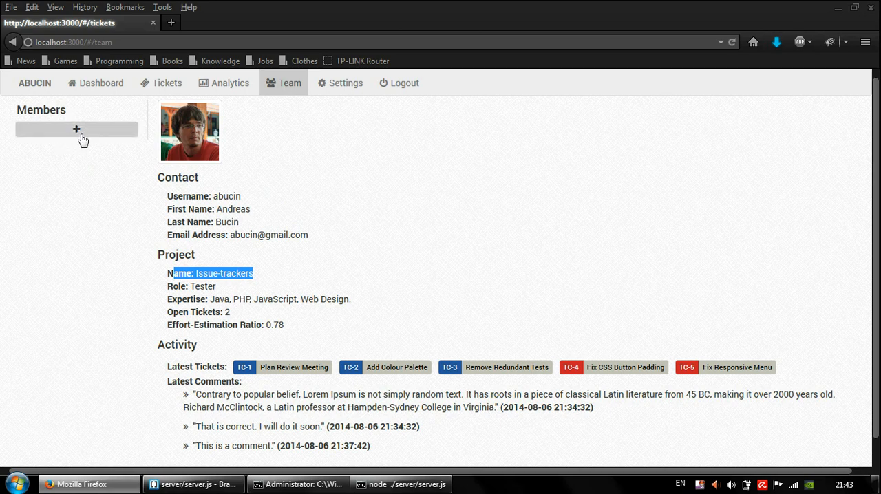
{"action": "mouse_move", "coordinate": [88, 180]}
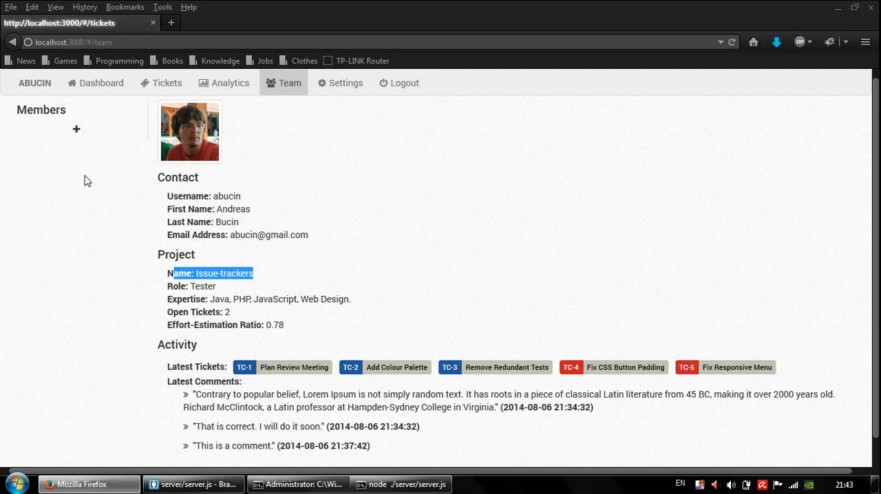
{"action": "mouse_move", "coordinate": [77, 129]}
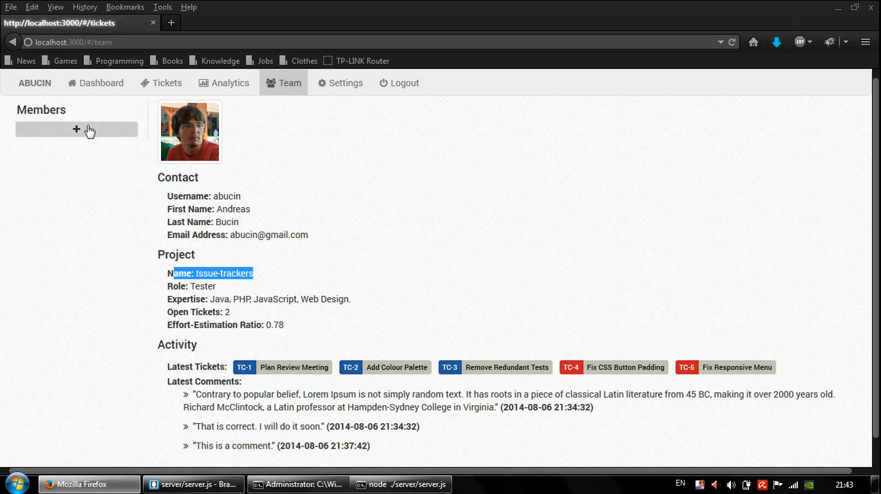
{"action": "mouse_move", "coordinate": [230, 83]}
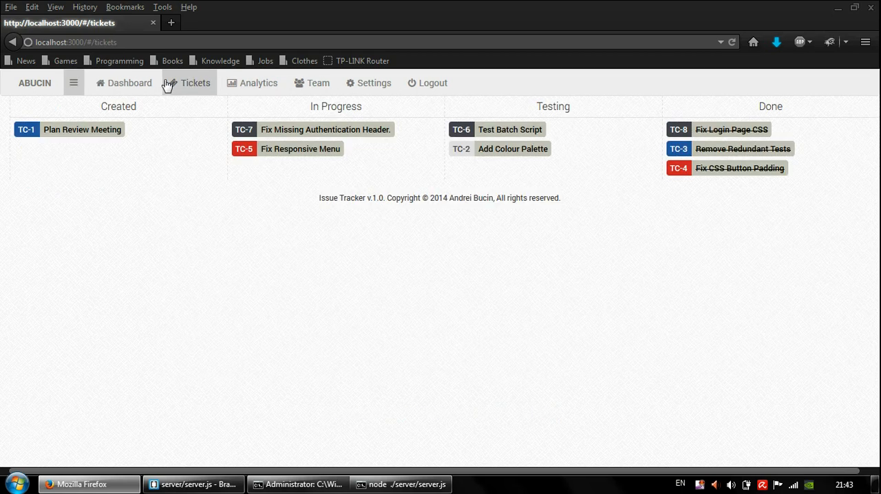
{"action": "mouse_move", "coordinate": [185, 214]}
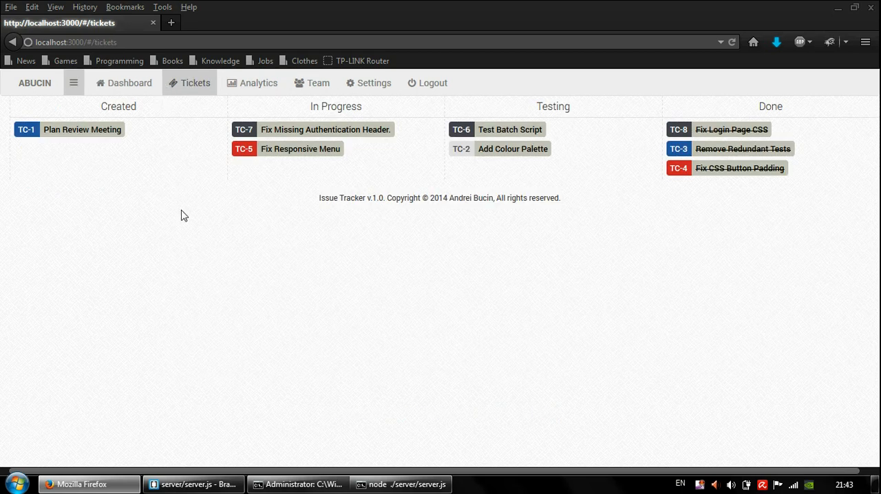
Start a new ticket and title it 'Custom ticket'.
{"action": "left_click", "coordinate": [74, 82]}
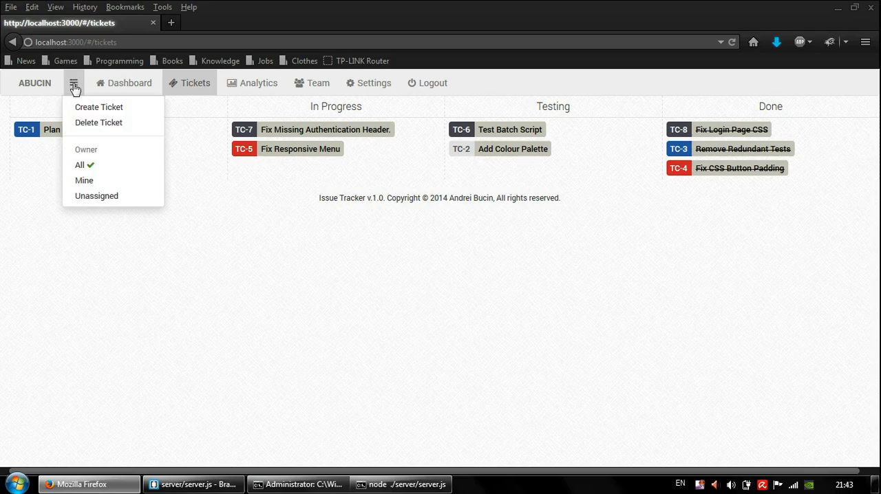
{"action": "left_click", "coordinate": [99, 107]}
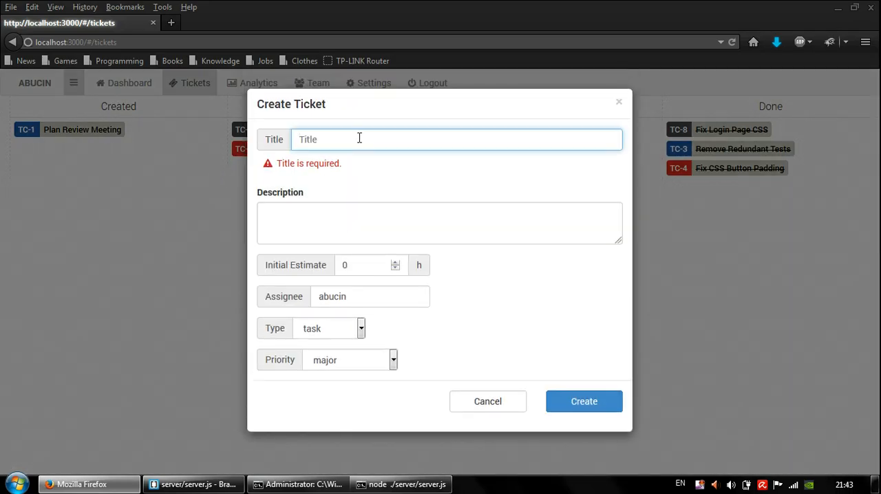
{"action": "type", "text": "Custom"}
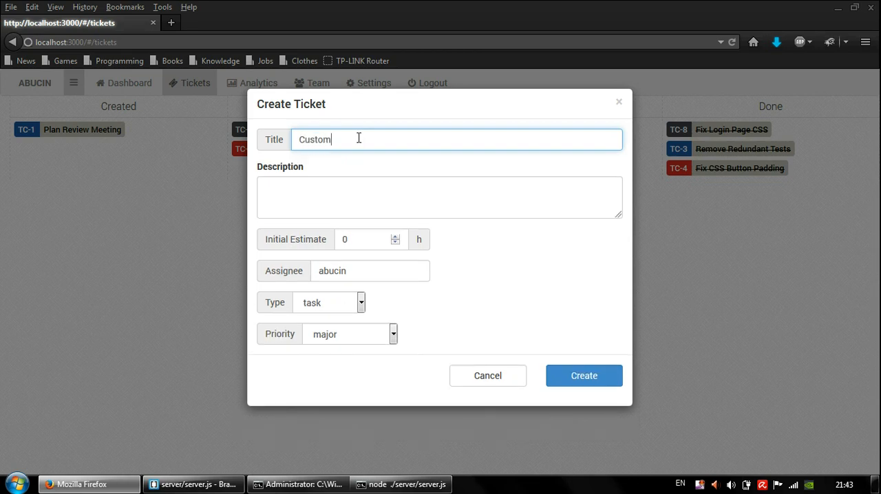
{"action": "type", "text": "cr"}
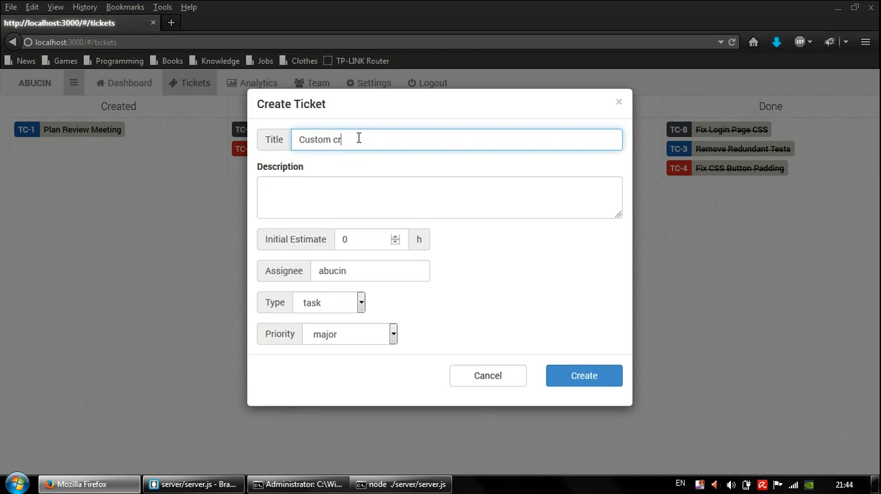
{"action": "type", "text": "icket"}
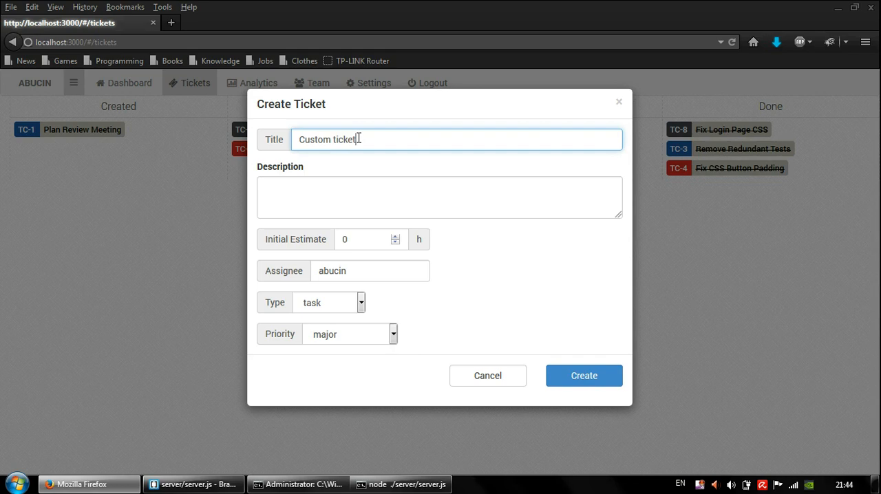
Describe it as 'This is my ticket.' and create it so TC-9 appears under Created.
{"action": "left_click", "coordinate": [439, 197]}
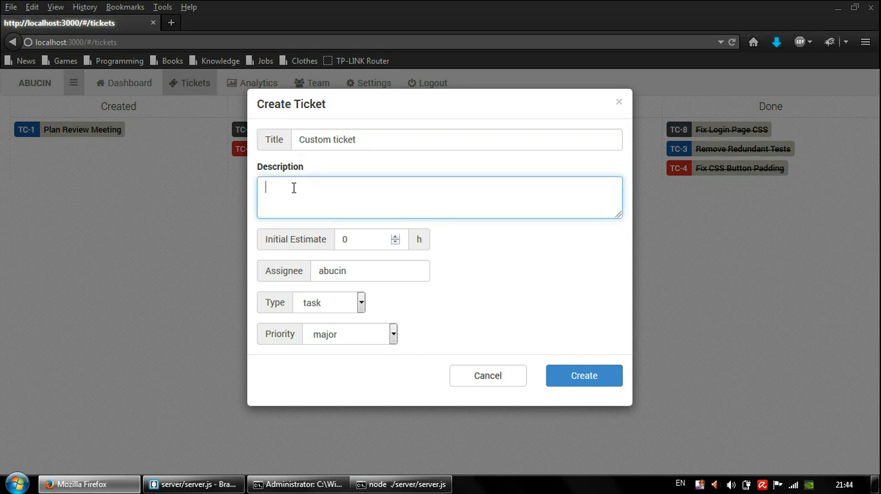
{"action": "type", "text": "This is m"}
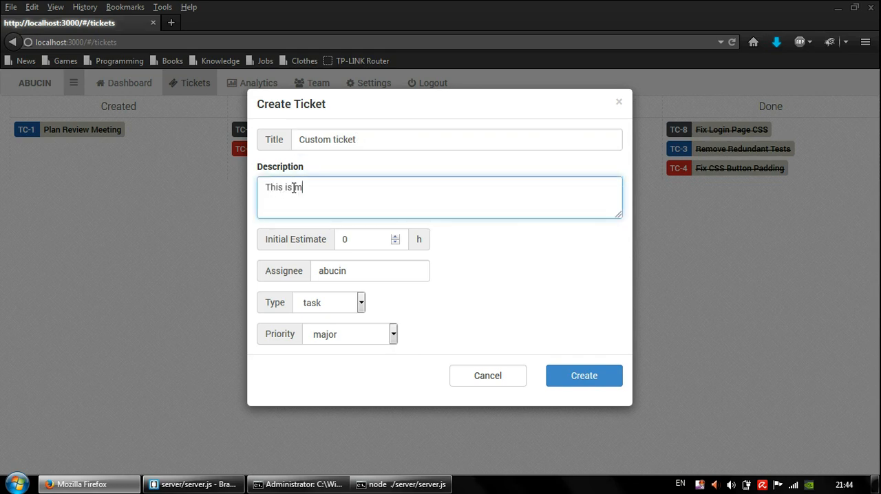
{"action": "type", "text": "y ticket."}
{"action": "left_click", "coordinate": [370, 239]}
{"action": "type", "text": "1.5"}
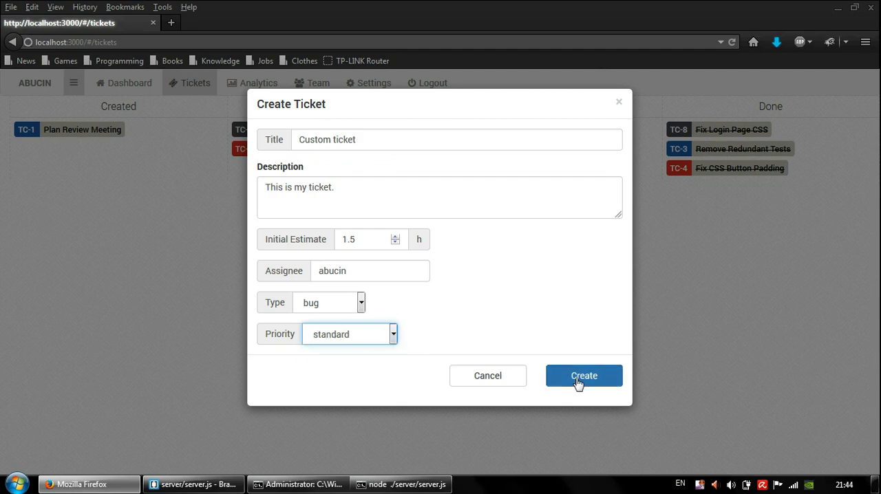
{"action": "left_click", "coordinate": [583, 376]}
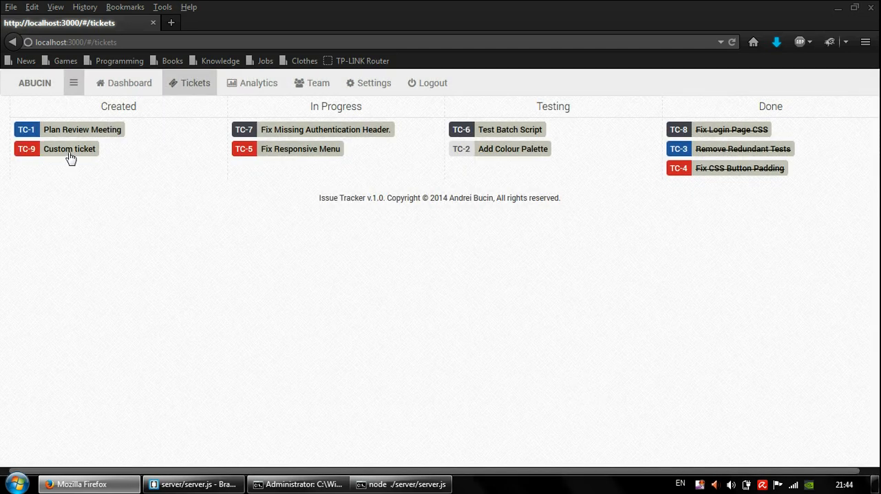
{"action": "left_click", "coordinate": [69, 149]}
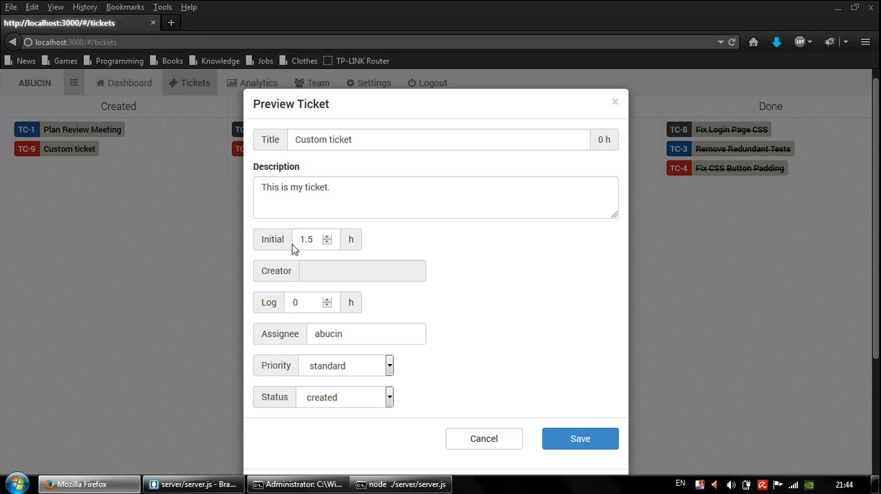
{"action": "mouse_move", "coordinate": [380, 280]}
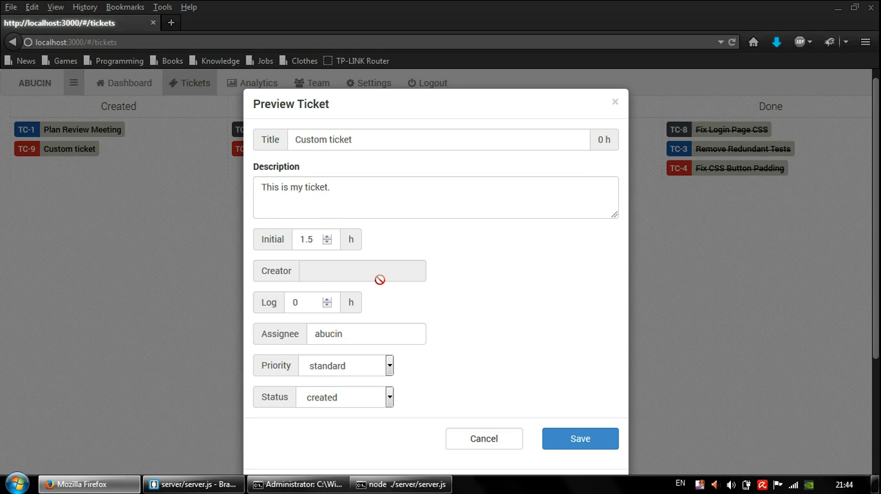
{"action": "mouse_move", "coordinate": [439, 325]}
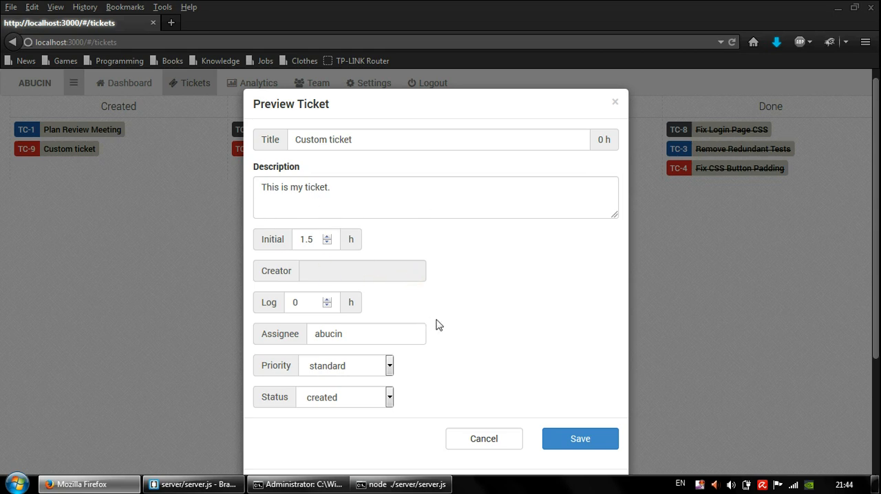
{"action": "mouse_move", "coordinate": [440, 295]}
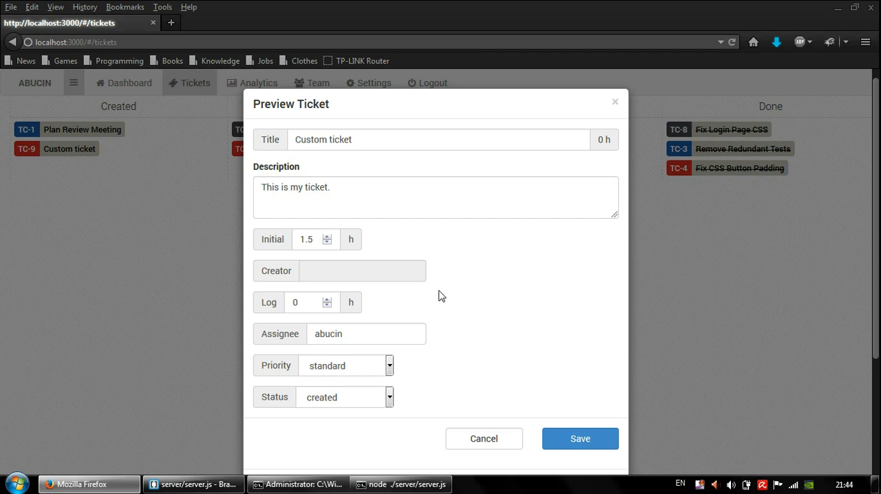
{"action": "mouse_move", "coordinate": [408, 248]}
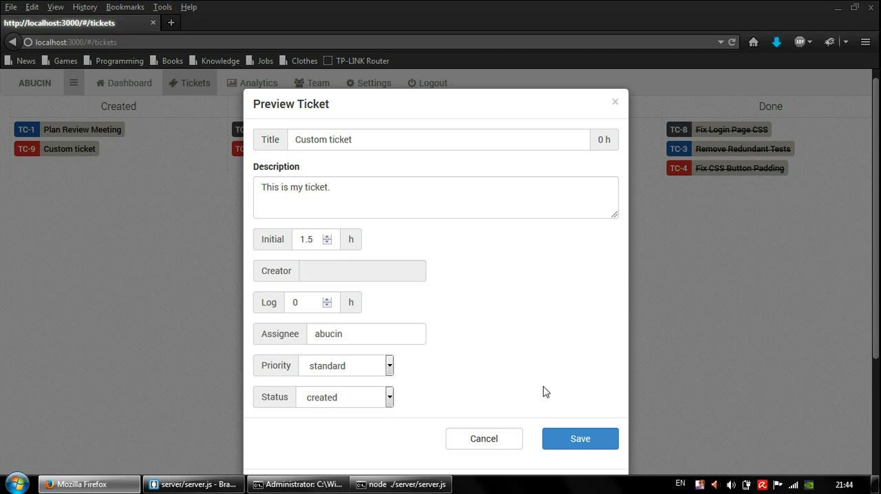
{"action": "mouse_move", "coordinate": [596, 212]}
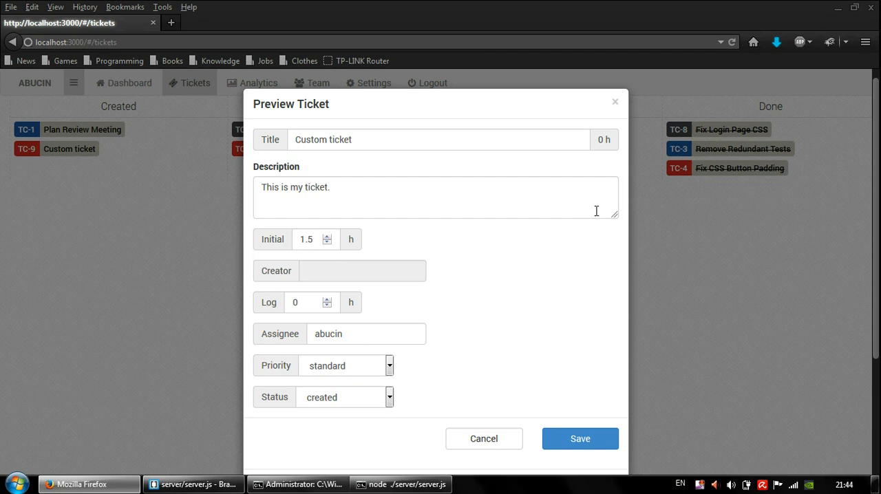
{"action": "mouse_move", "coordinate": [616, 102]}
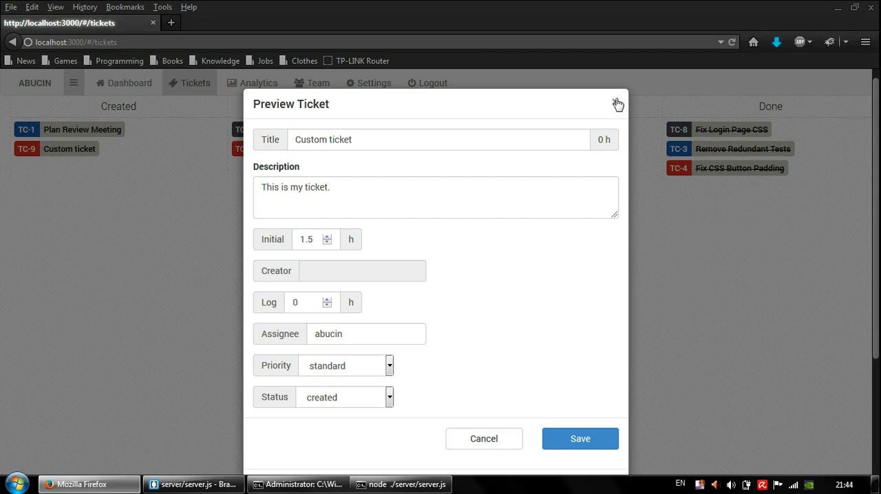
{"action": "left_click", "coordinate": [617, 102]}
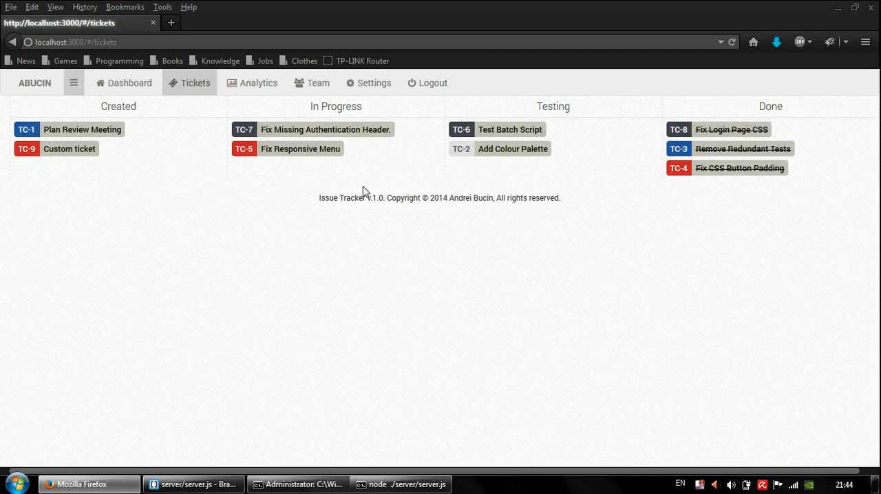
{"action": "mouse_move", "coordinate": [309, 176]}
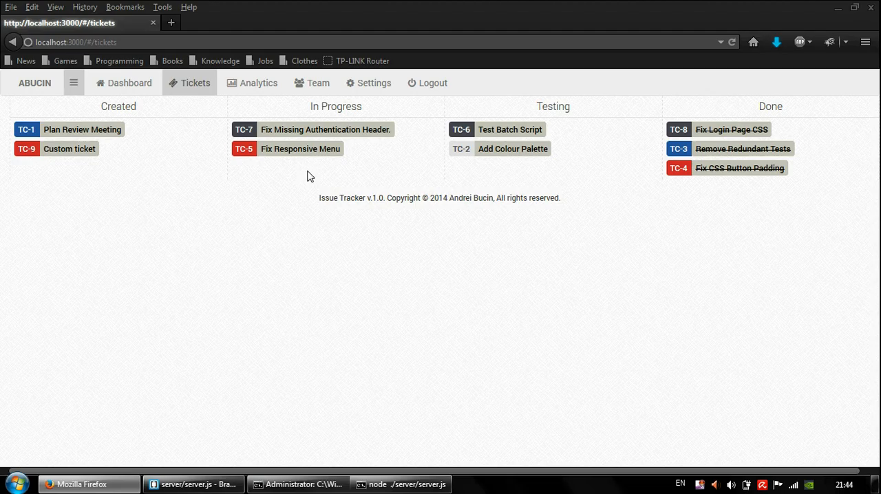
{"action": "mouse_move", "coordinate": [314, 181]}
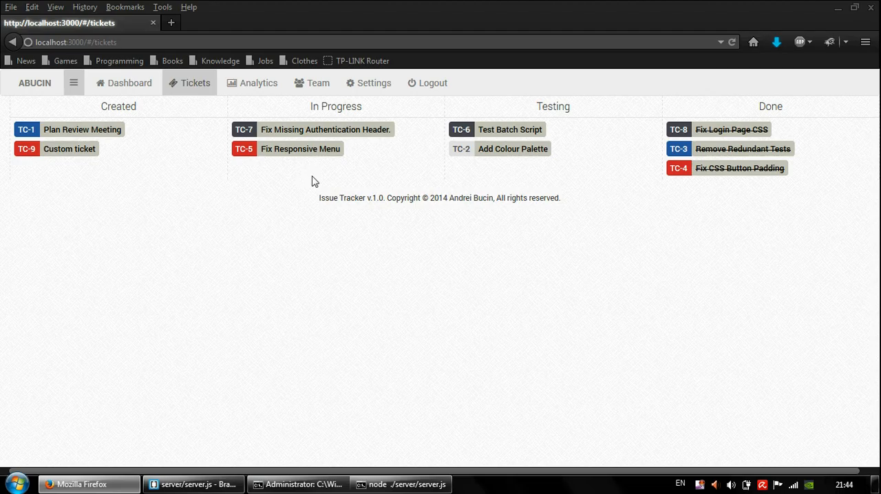
{"action": "mouse_move", "coordinate": [333, 181]}
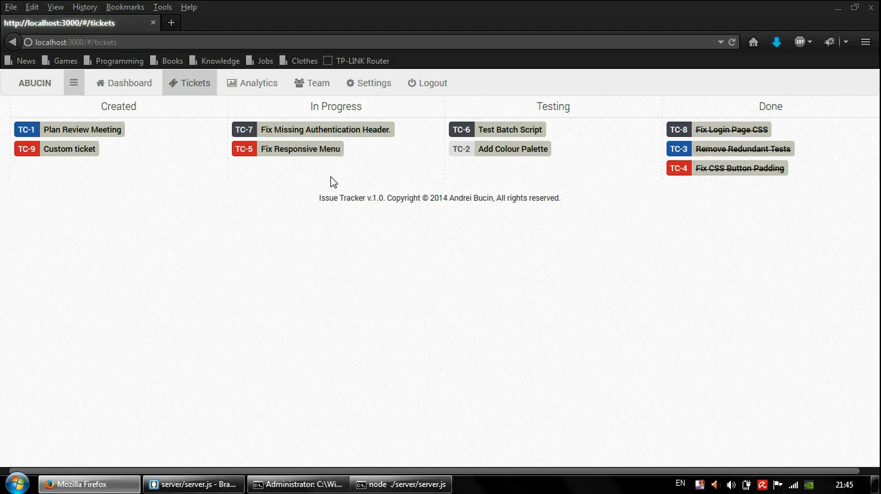
{"action": "mouse_move", "coordinate": [274, 156]}
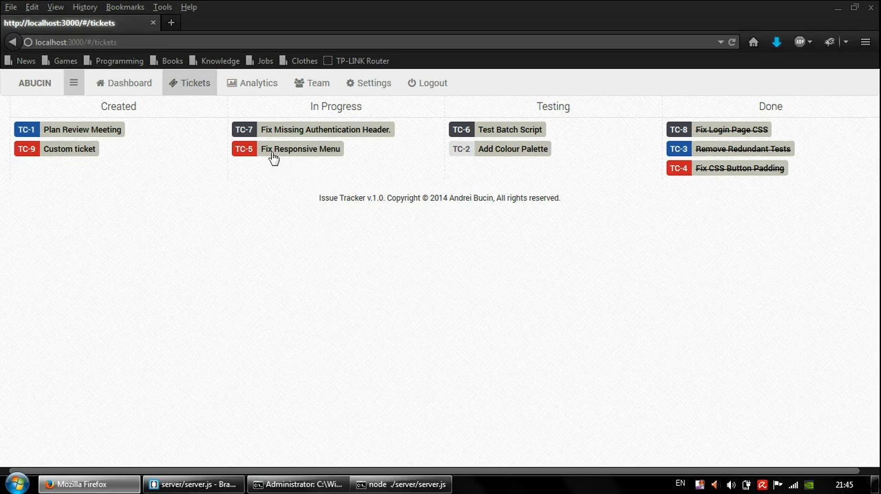
{"action": "mouse_move", "coordinate": [212, 150]}
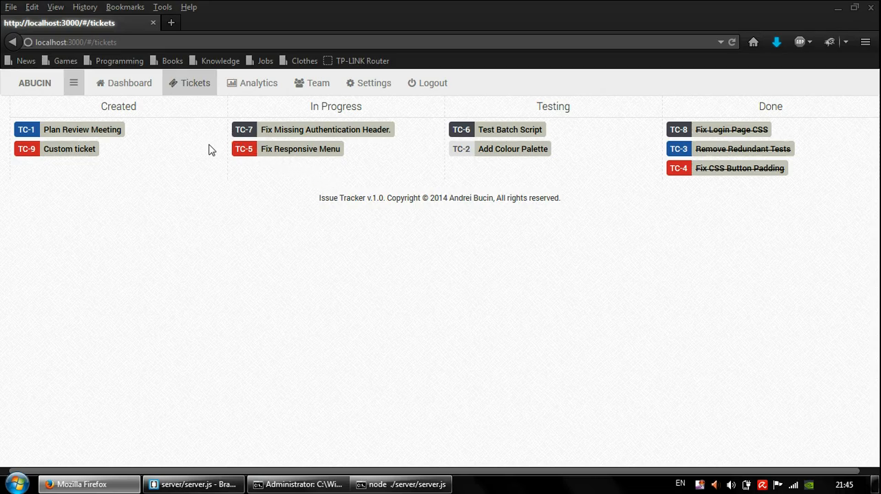
{"action": "mouse_move", "coordinate": [233, 142]}
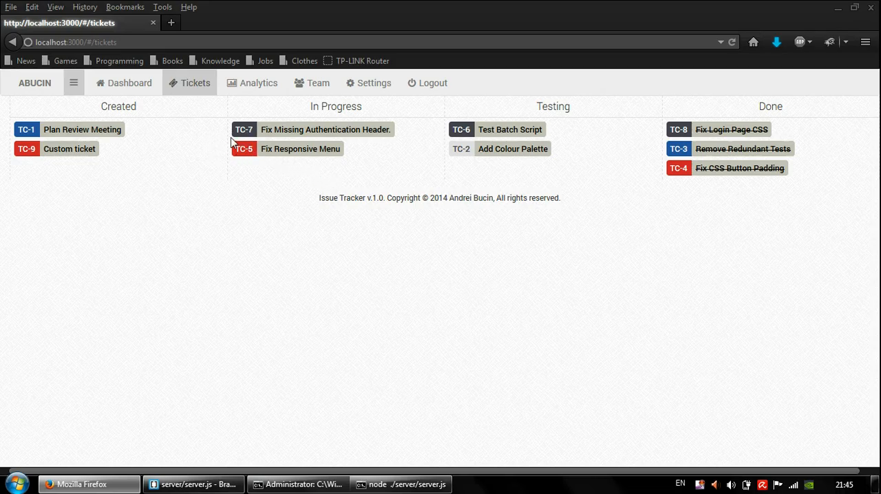
{"action": "mouse_move", "coordinate": [209, 141]}
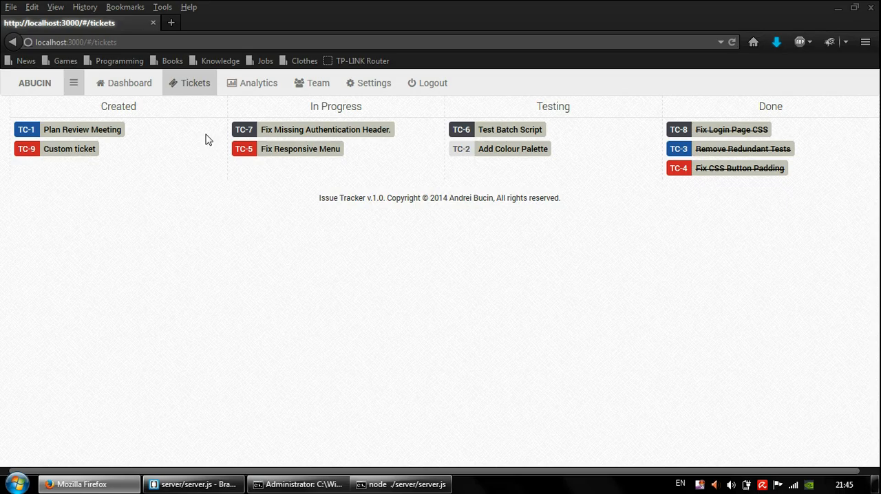
{"action": "mouse_move", "coordinate": [455, 113]}
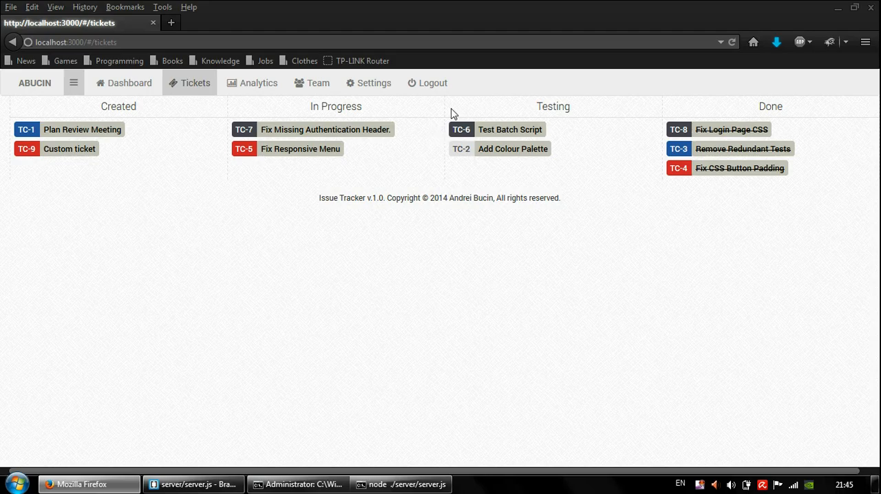
Log out of the abucin account, returning to the login form.
{"action": "left_click", "coordinate": [427, 83]}
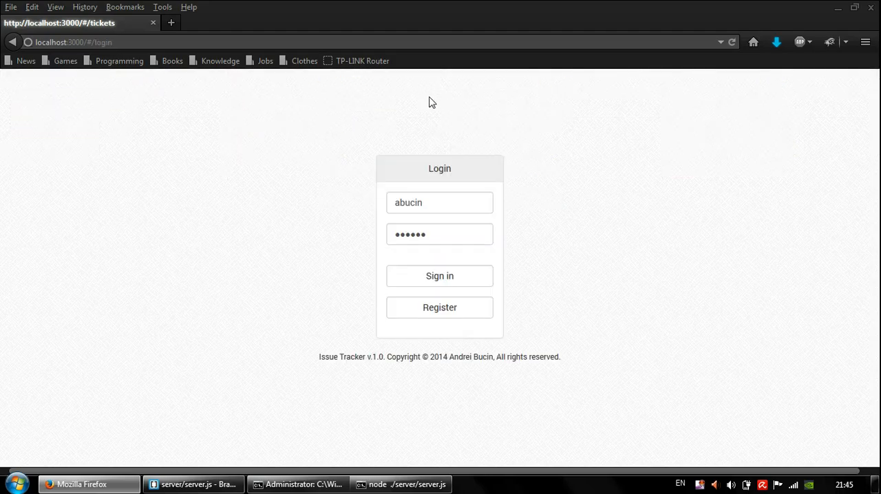